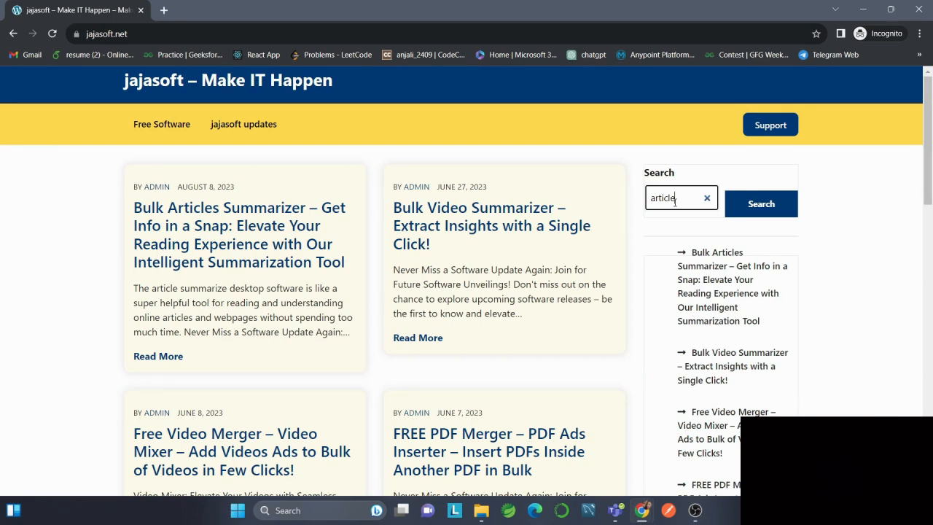
mouse_move(761, 203)
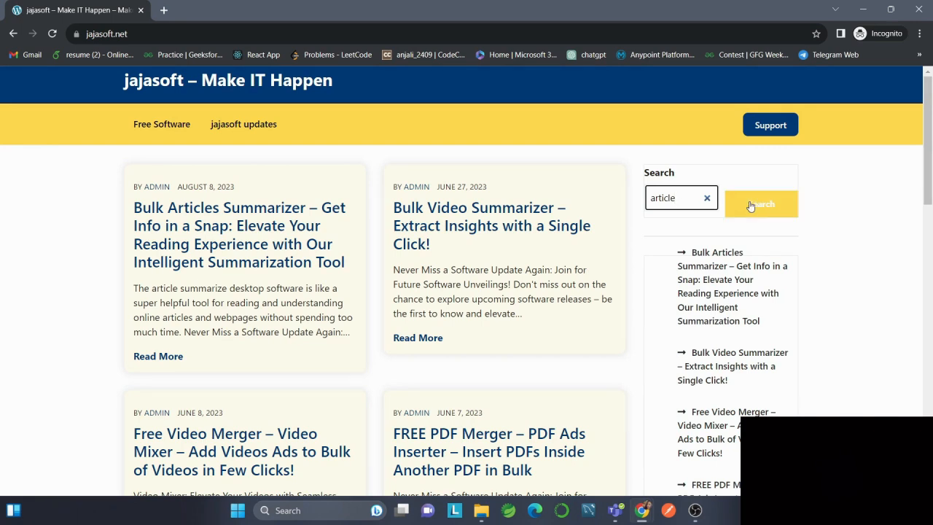
Run the jajasoft.net site search for 'article'
click(761, 204)
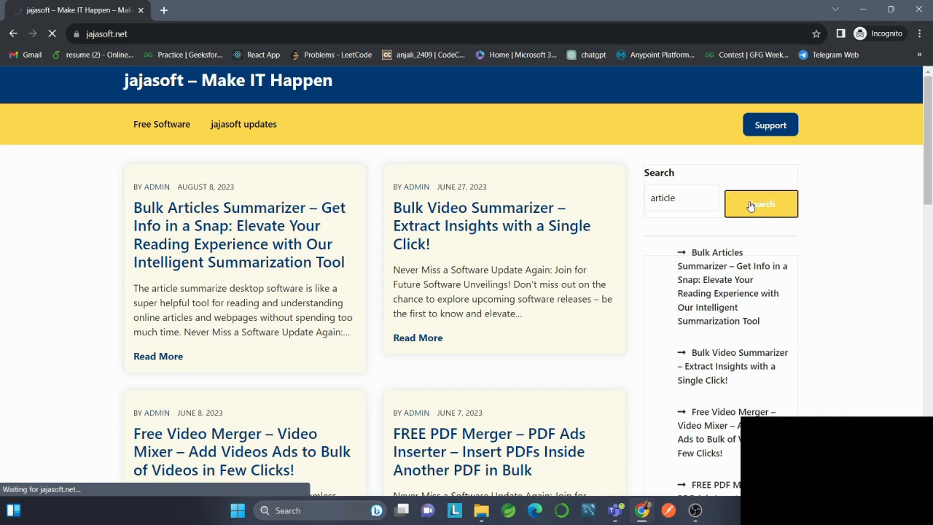
click(761, 203)
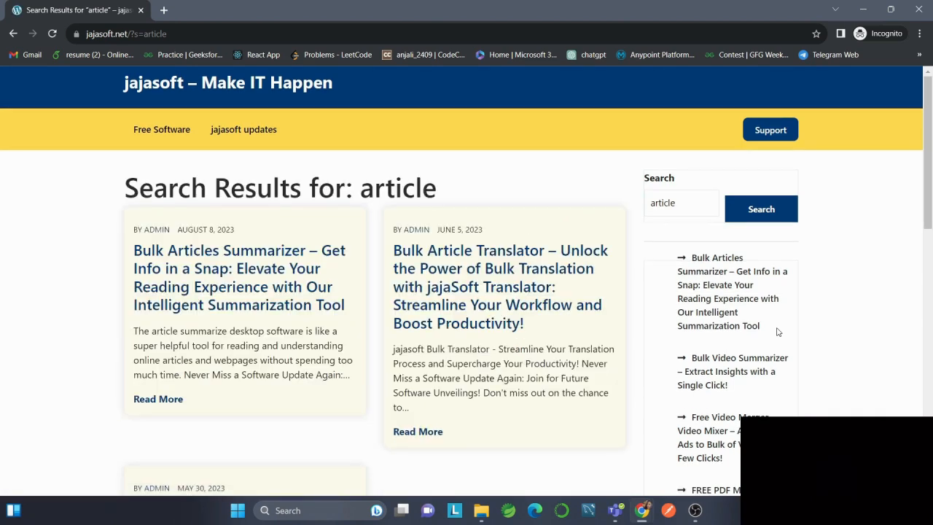
mouse_move(589, 334)
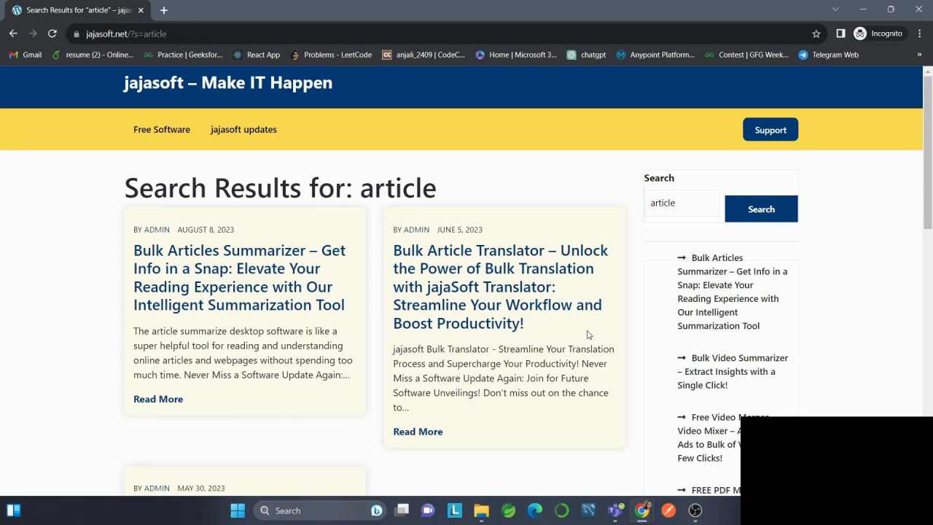
Open the 'Free Ai Writer Tool – Chat Gpt Bulk Article Writer' post from the results
scroll(down, 3)
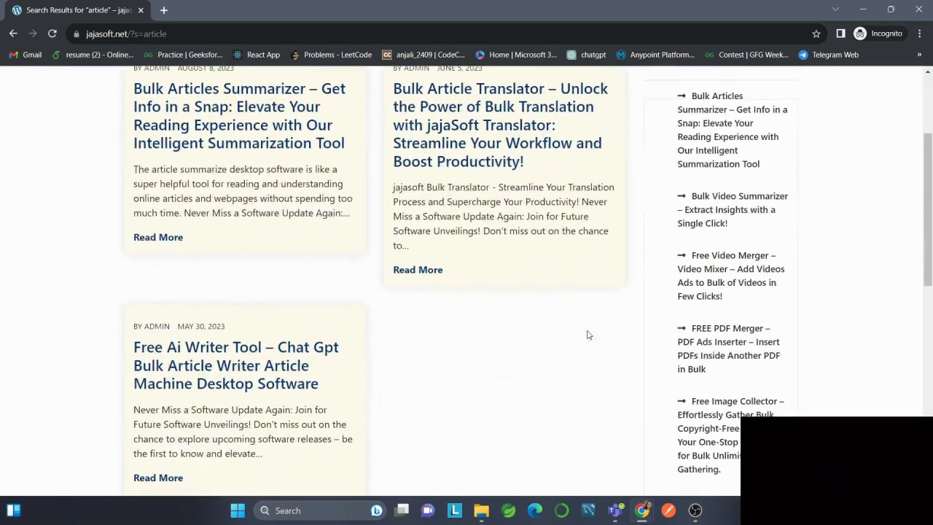
scroll(down, 3)
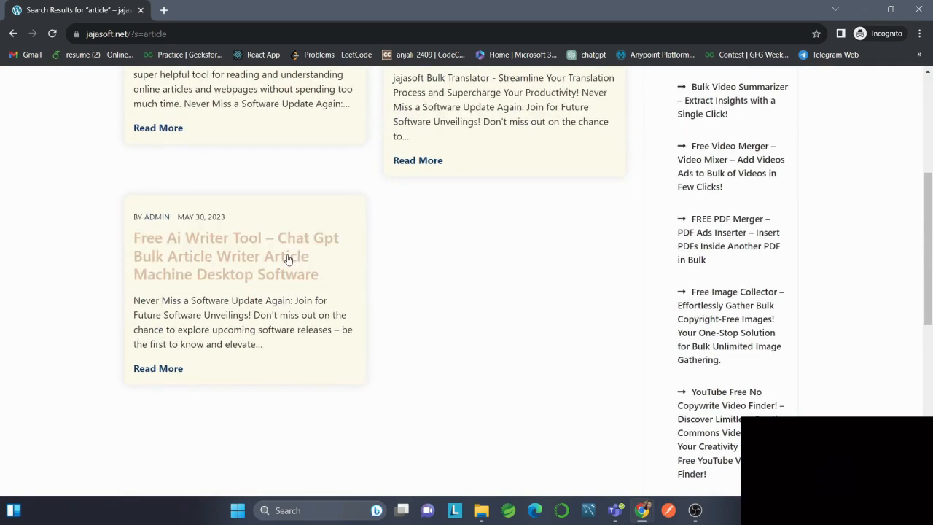
mouse_move(231, 270)
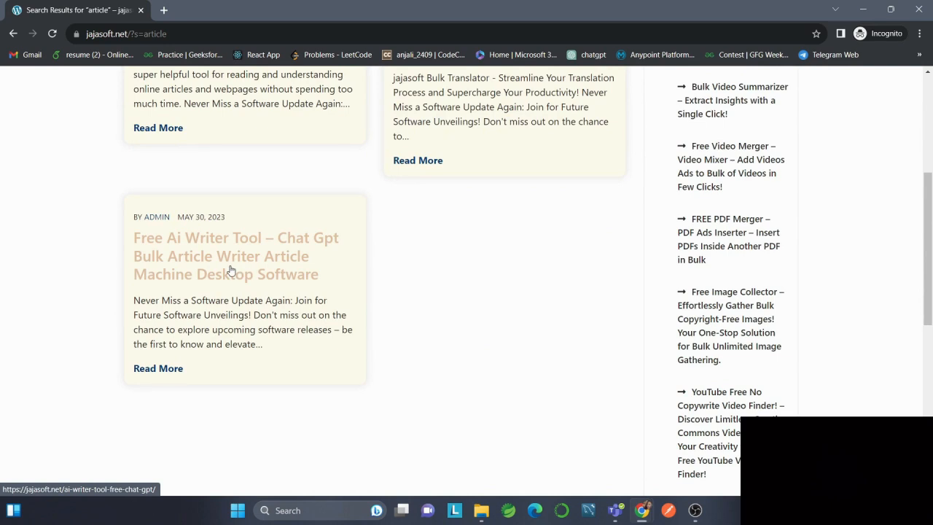
click(235, 255)
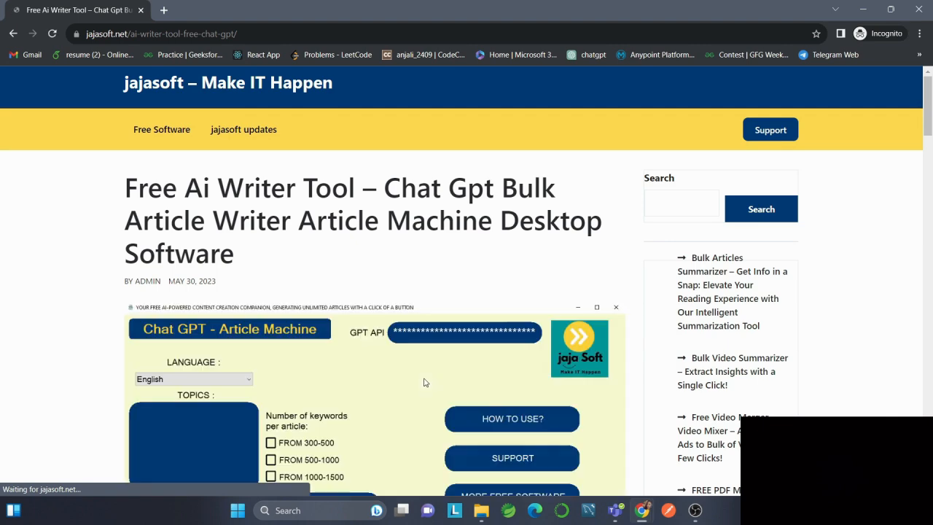
Download the free Article Machine installer from the post's download banner
scroll(down, 3)
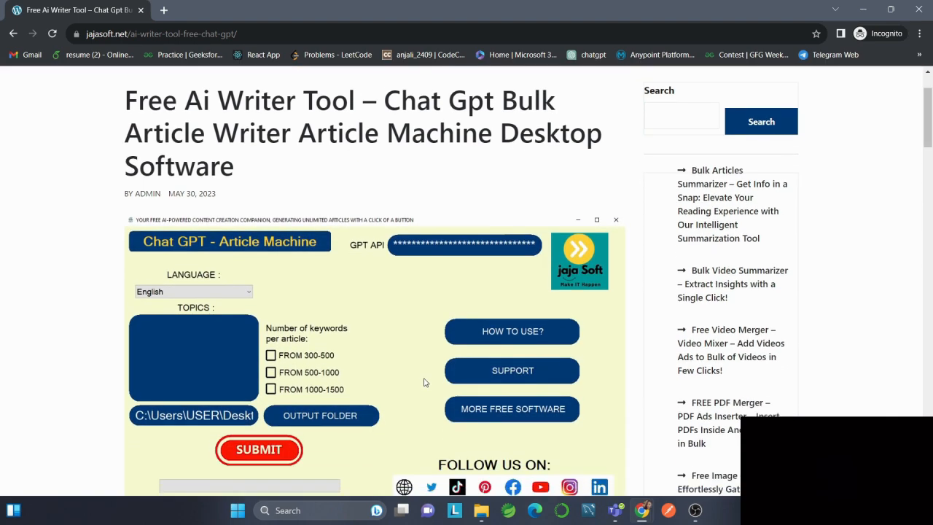
scroll(down, 3)
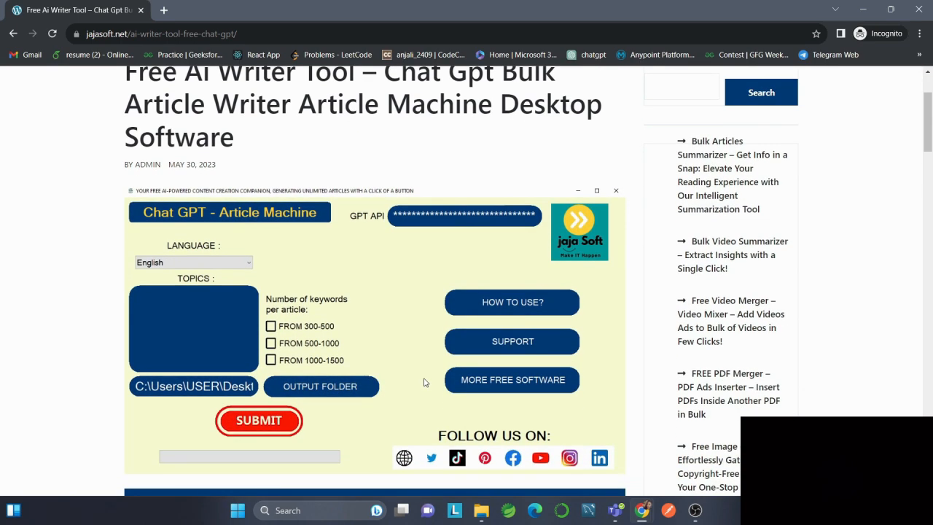
scroll(down, 3)
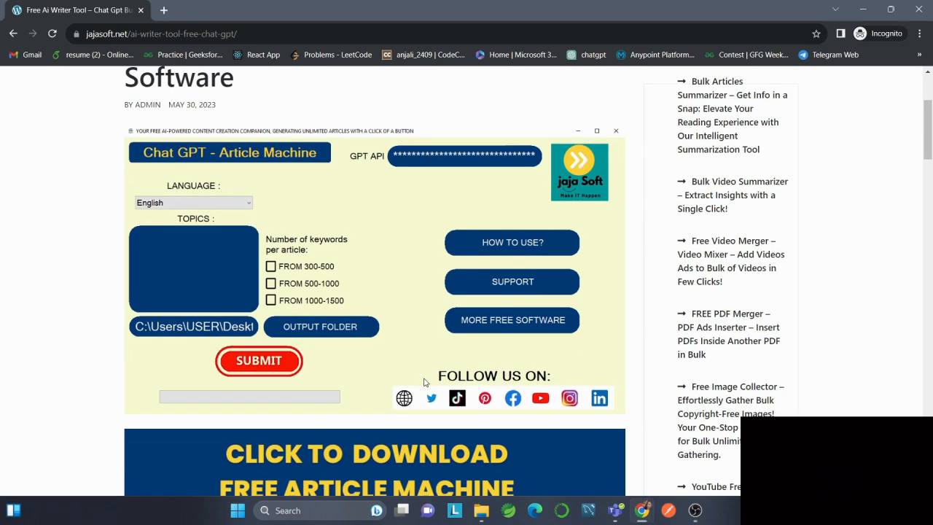
scroll(down, 3)
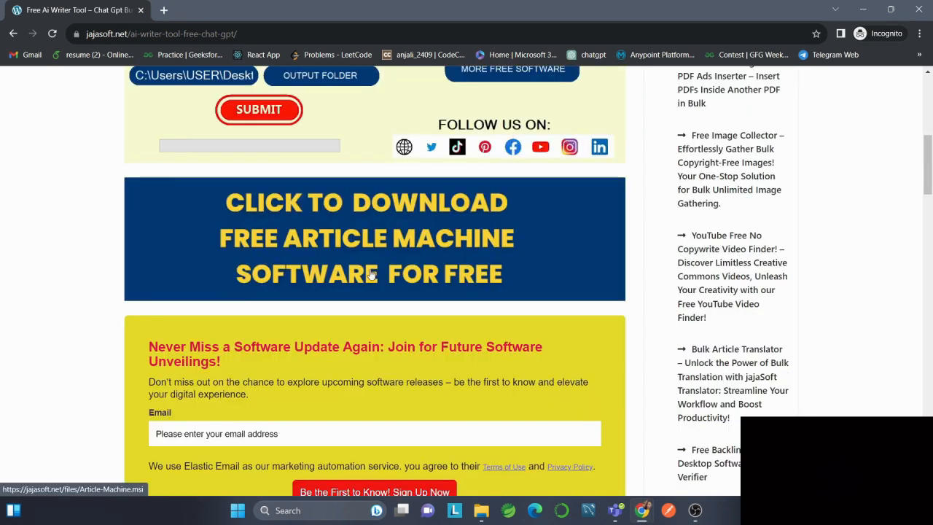
mouse_move(346, 228)
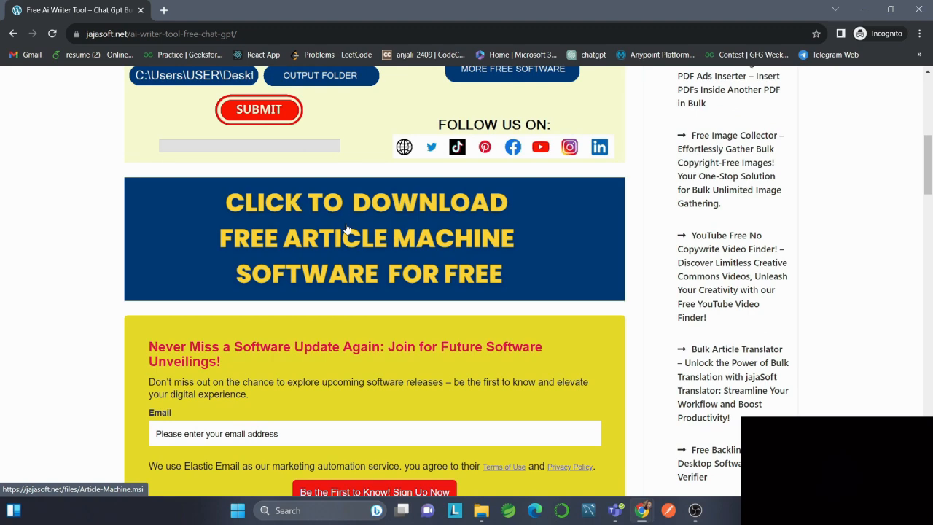
click(366, 238)
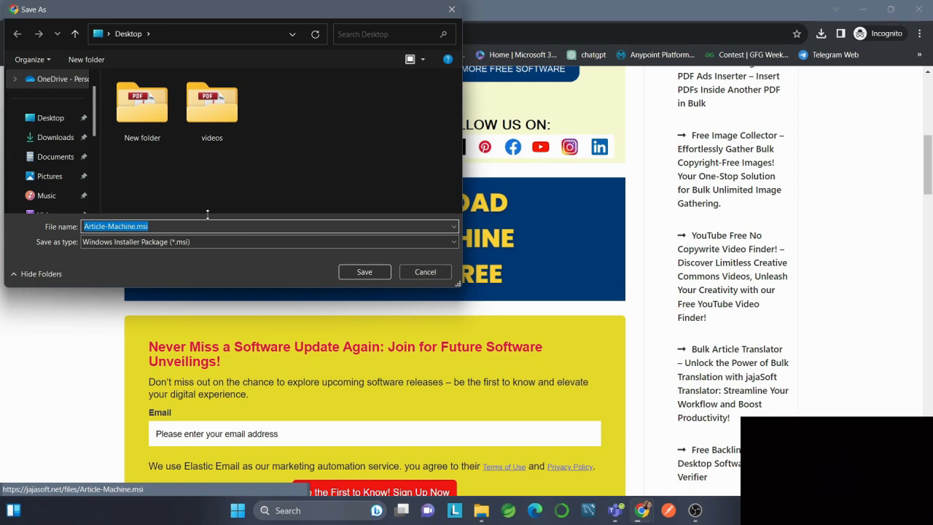
mouse_move(364, 290)
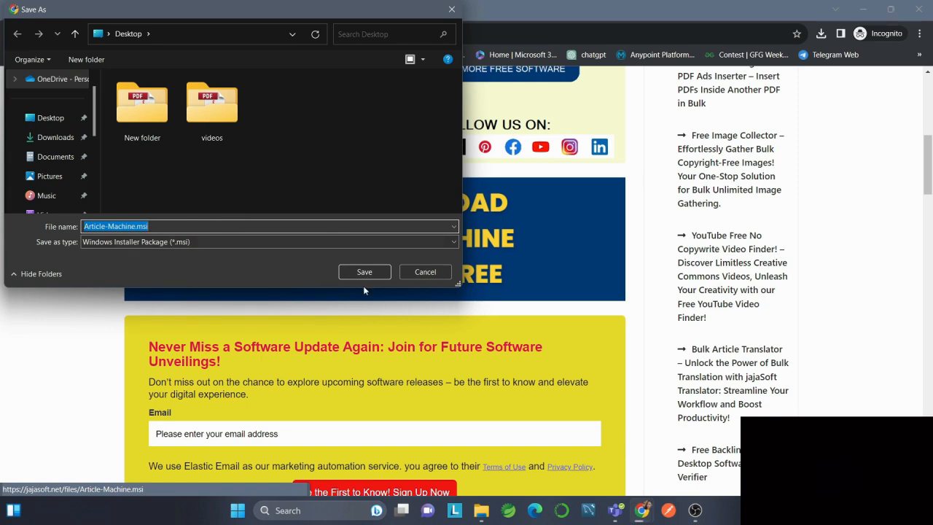
Save Article-Machine.msi to the Desktop and launch it from Chrome's downloads
click(425, 271)
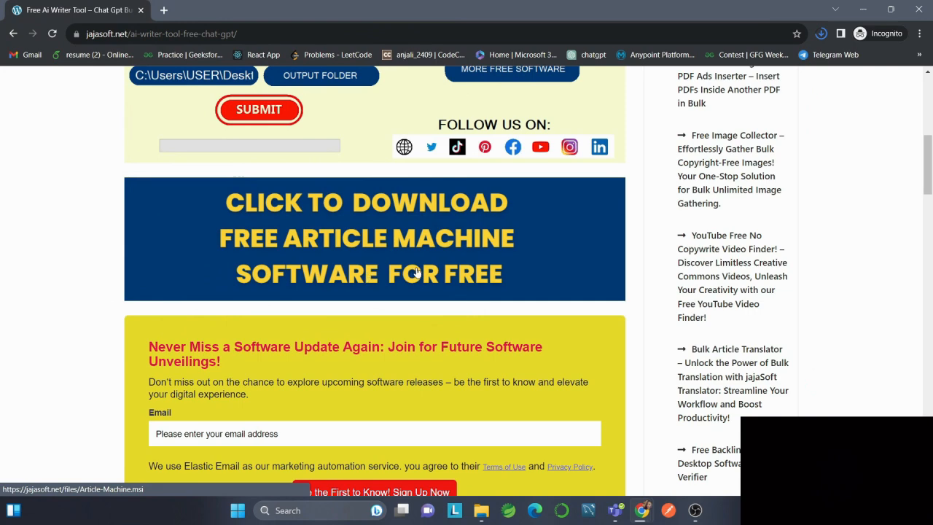
mouse_move(513, 271)
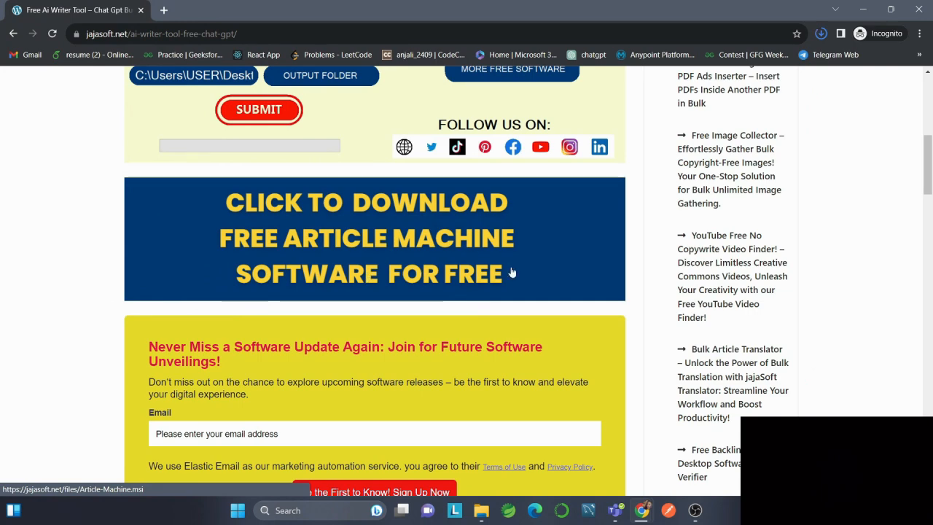
click(821, 34)
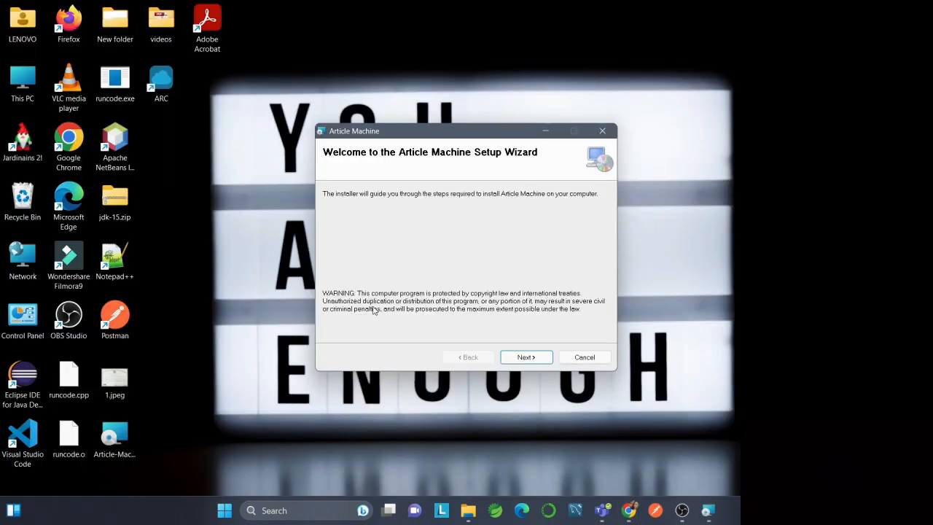
mouse_move(543, 285)
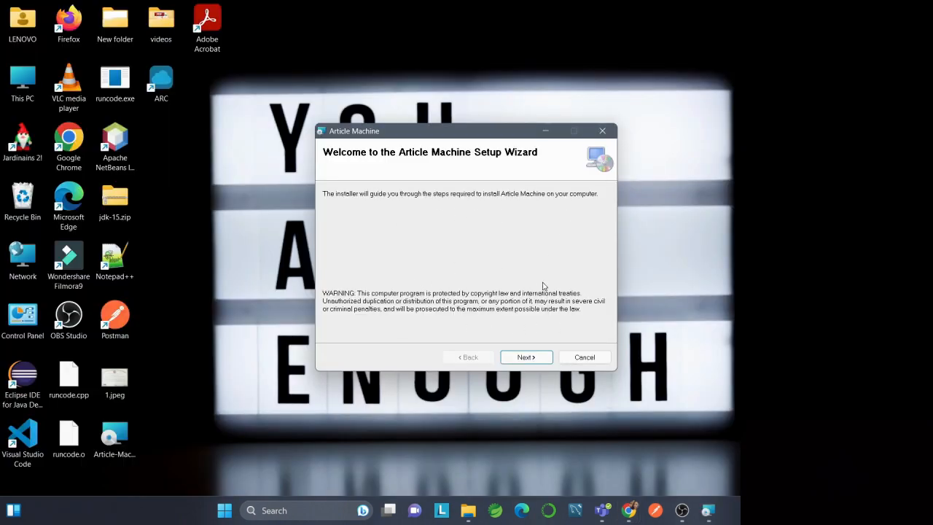
mouse_move(533, 349)
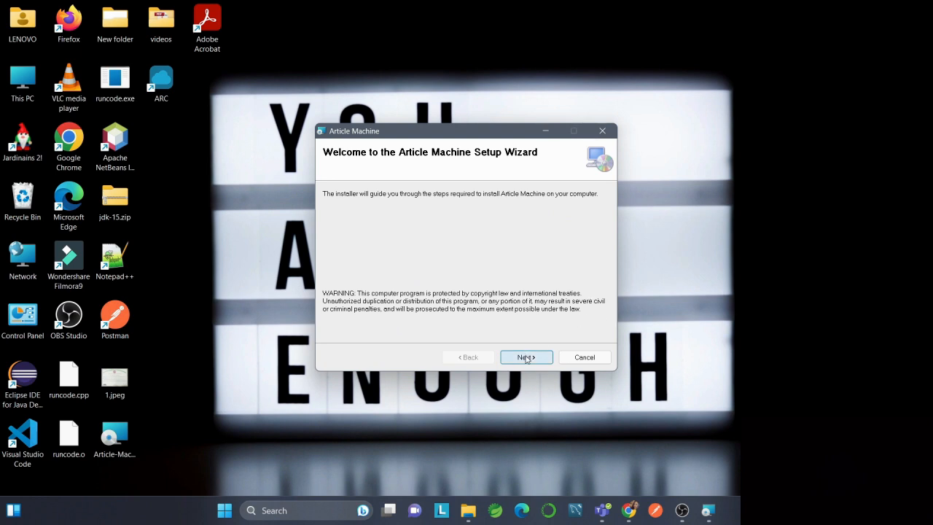
Move past the Setup Wizard welcome page to the Information page
click(526, 357)
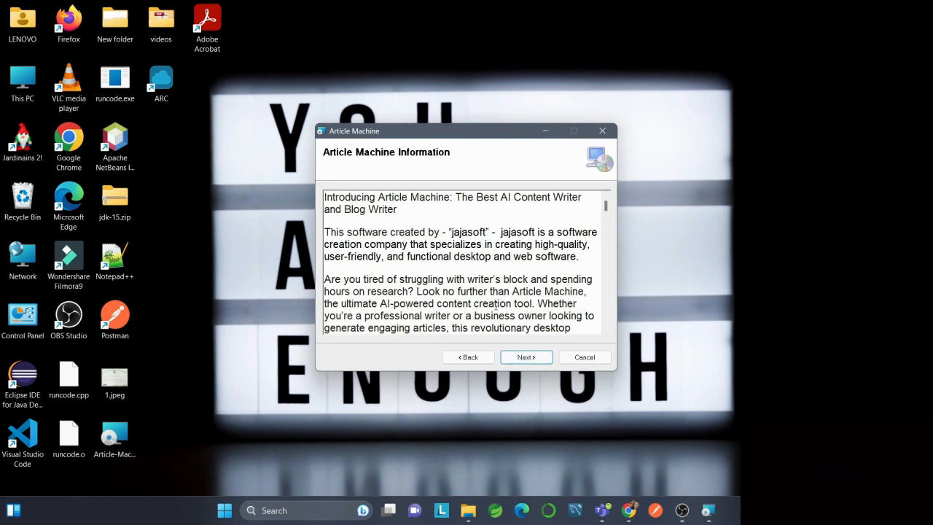
Browse the install folder, keep the default Program Files path for 'Just me', and continue to Confirm Installation
click(525, 357)
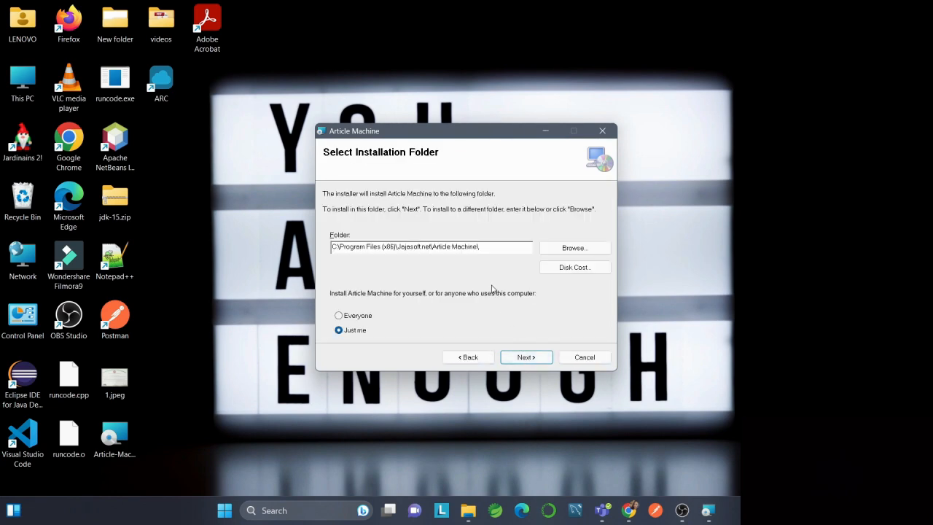
mouse_move(485, 275)
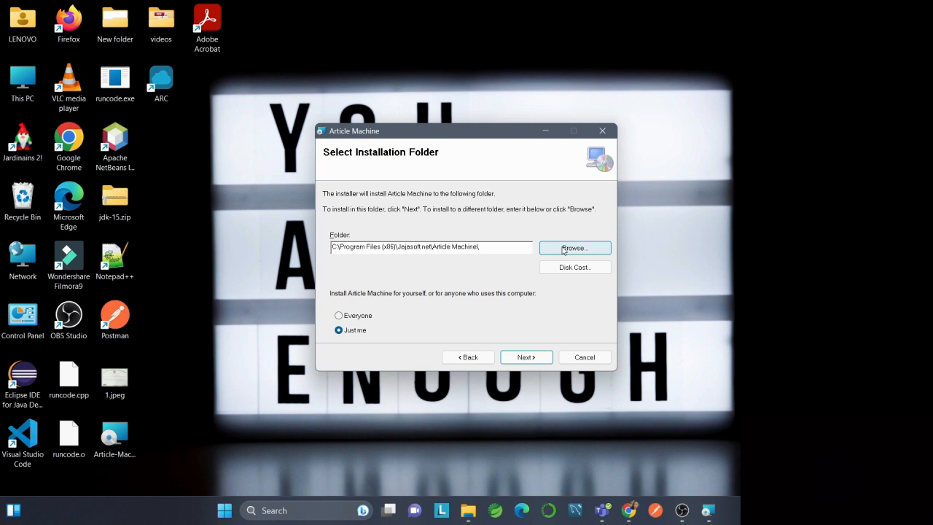
click(575, 248)
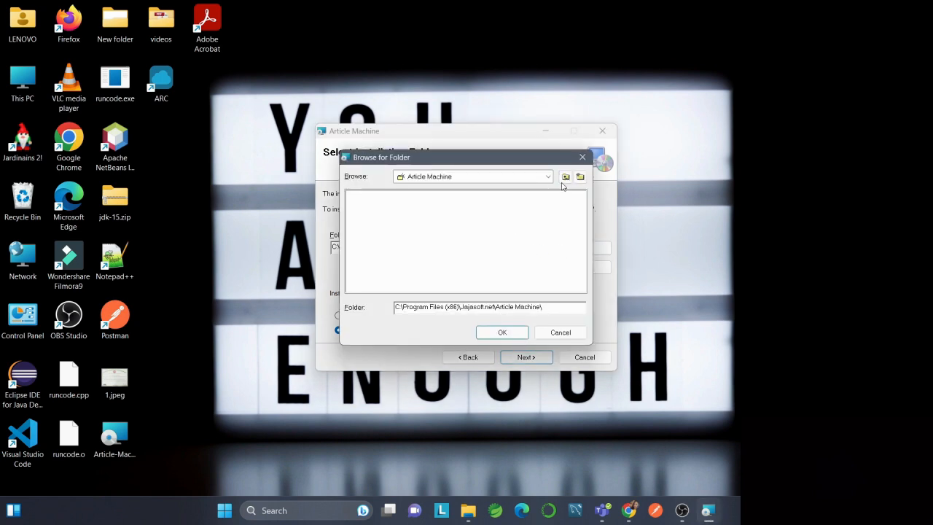
mouse_move(463, 303)
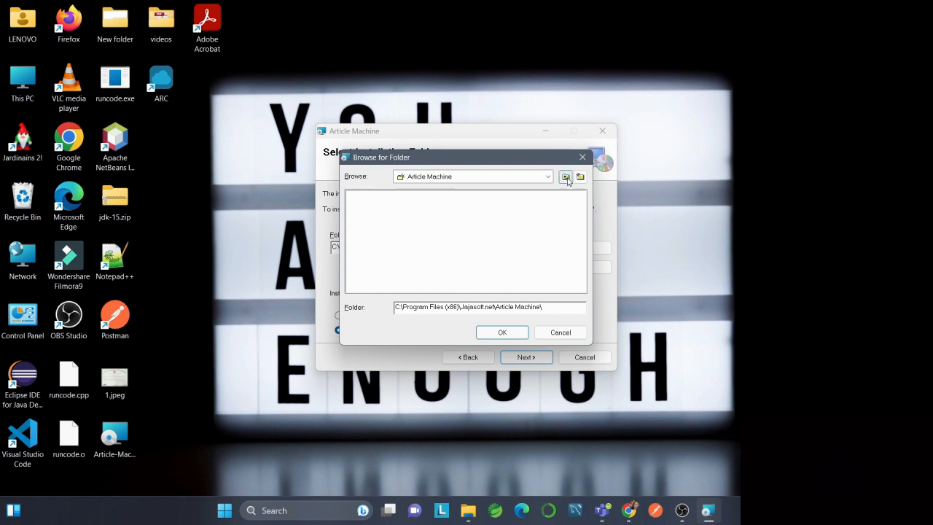
click(580, 176)
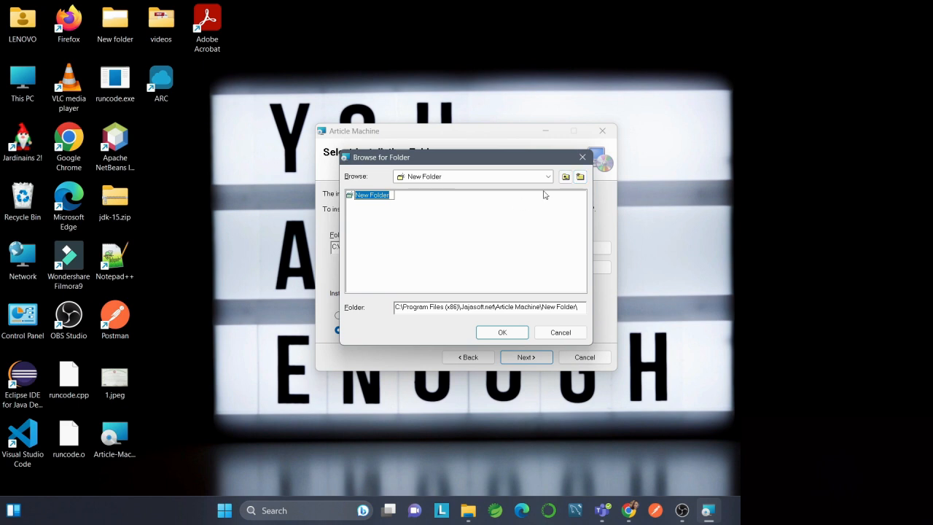
click(561, 333)
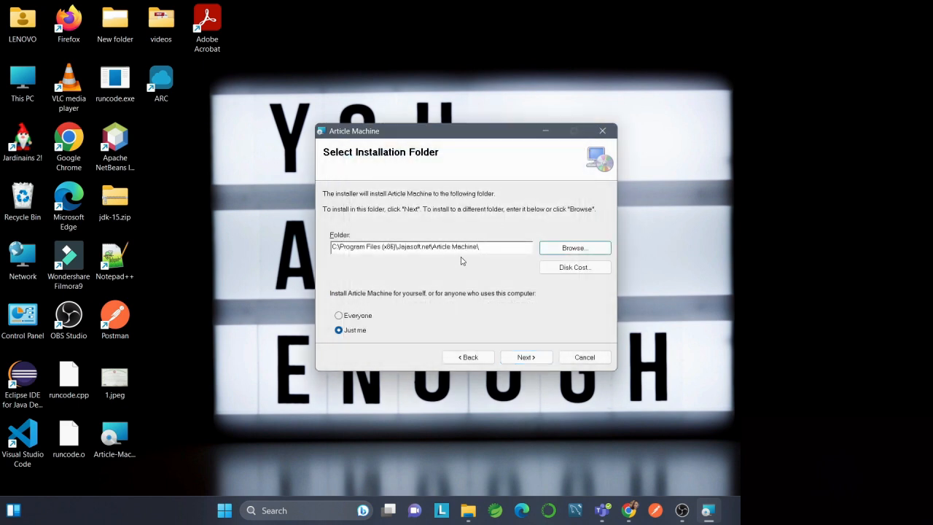
mouse_move(418, 301)
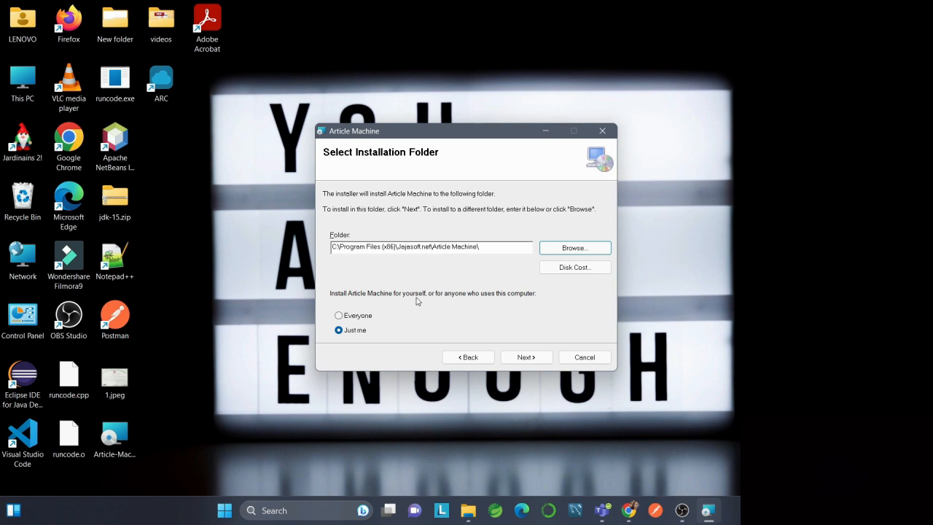
mouse_move(468, 305)
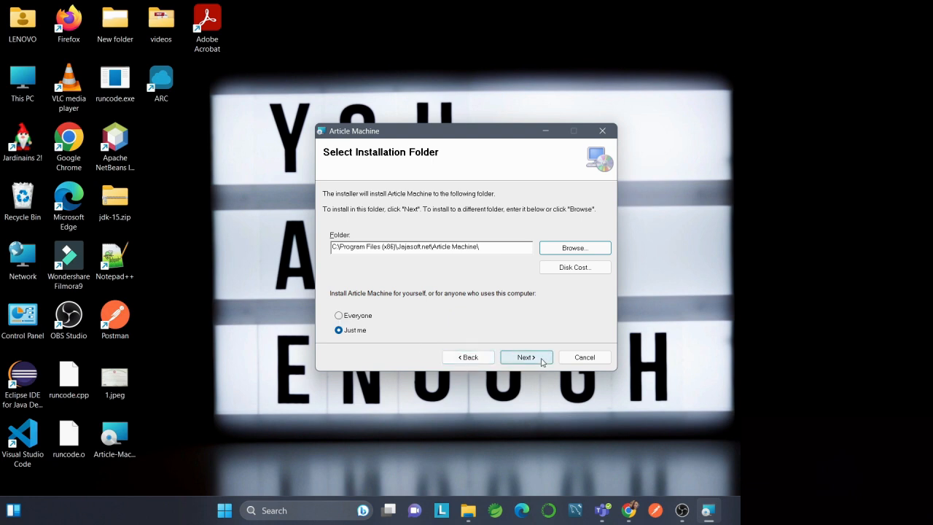
click(527, 357)
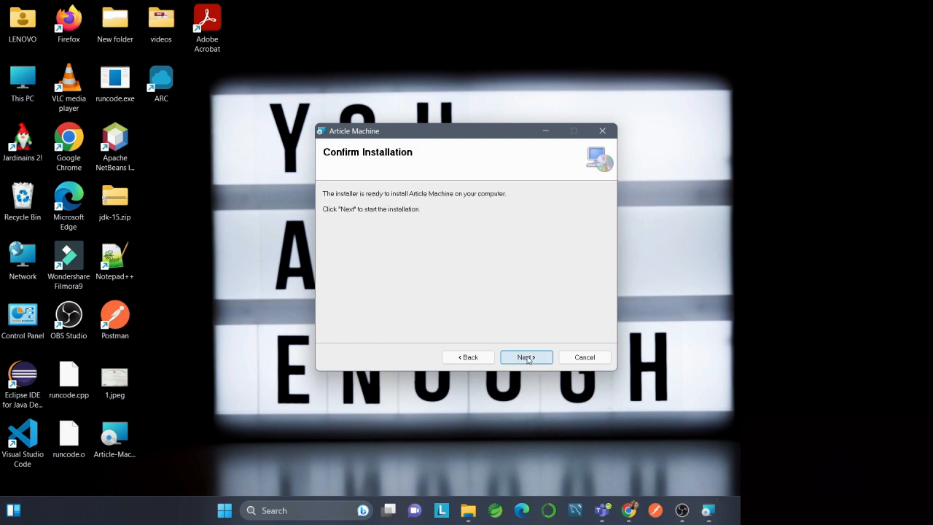
Start the installation and let it run to Installation Complete
click(526, 357)
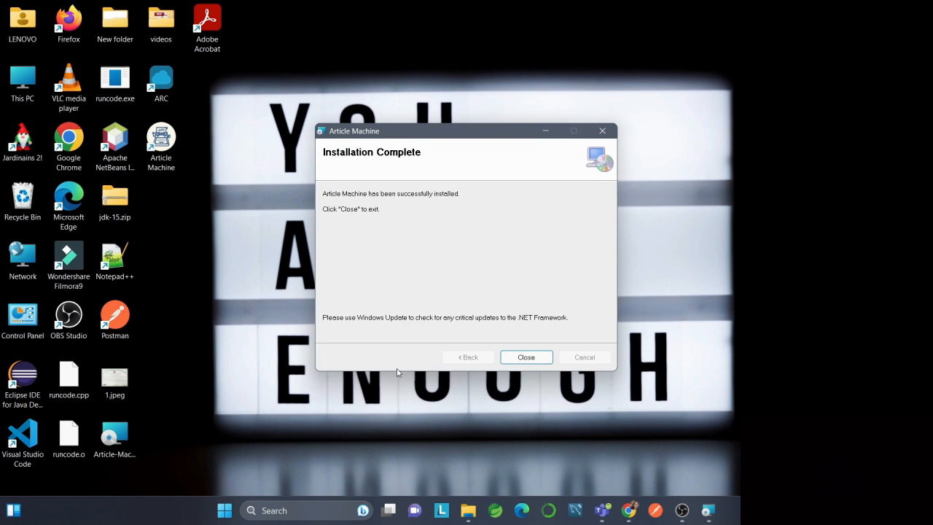
Close the installer, move the Article Machine window up and enter 'bitcoin' as the topic
click(525, 357)
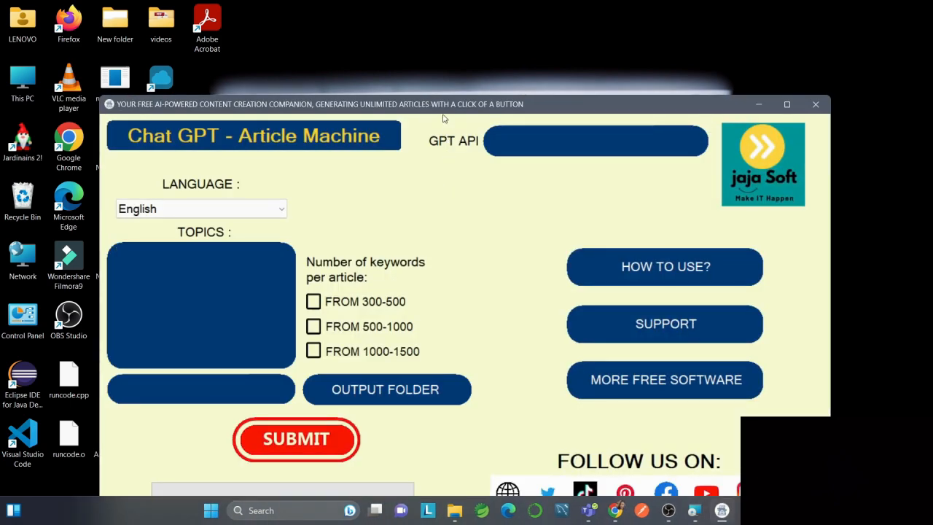
drag(443, 104, 443, 48)
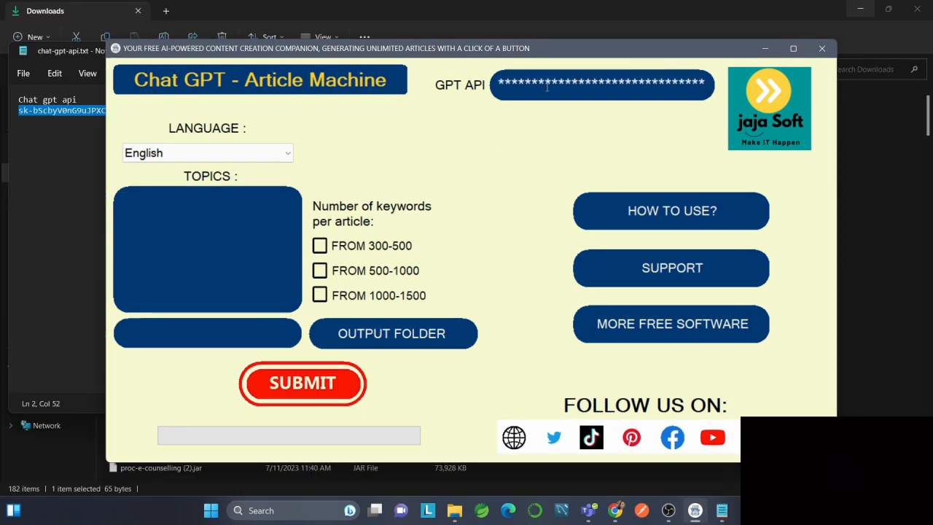
mouse_move(197, 224)
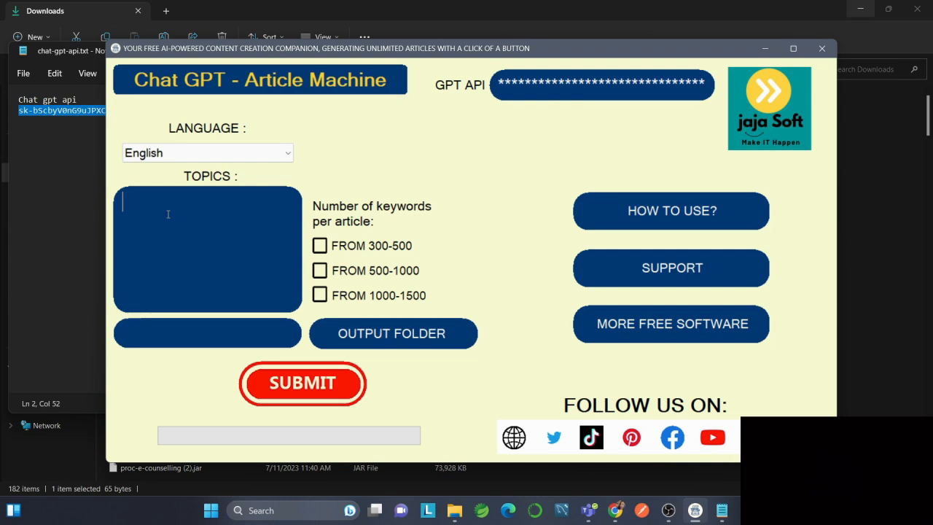
text(b)
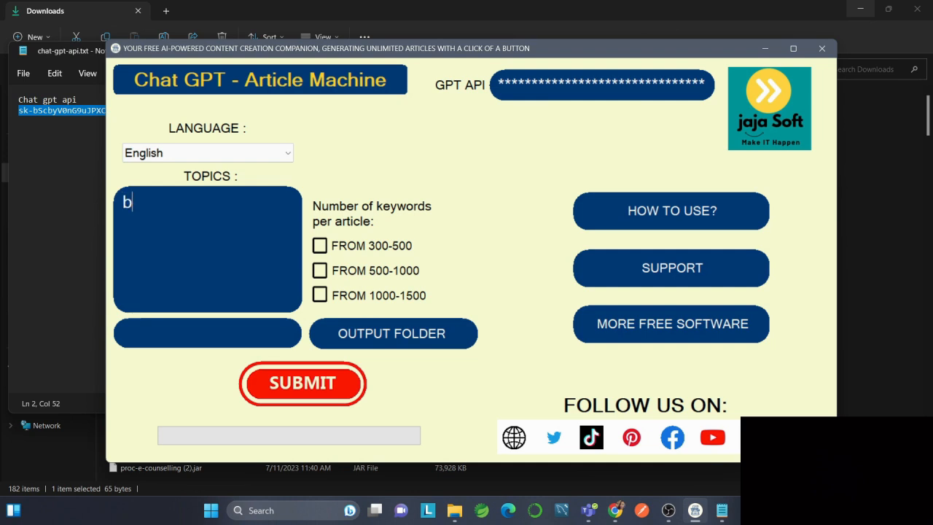
text(itcoin)
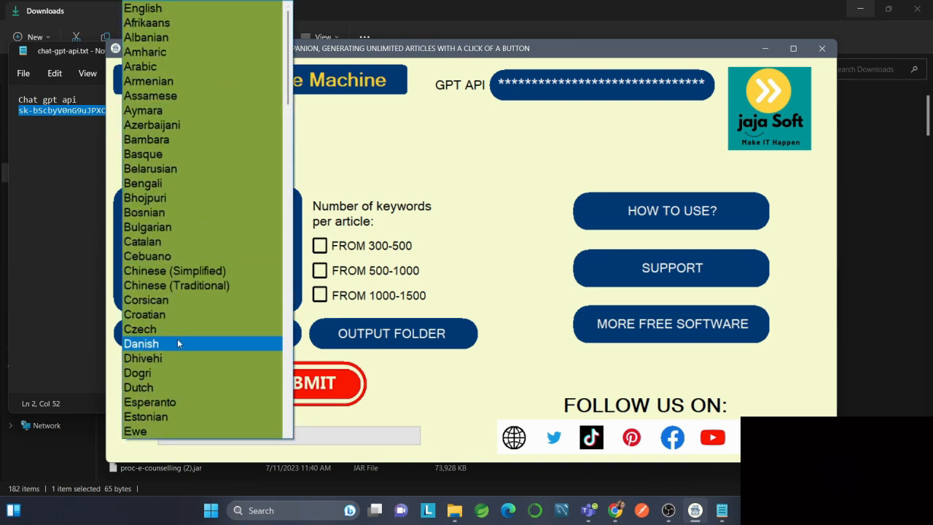
scroll(down, 3)
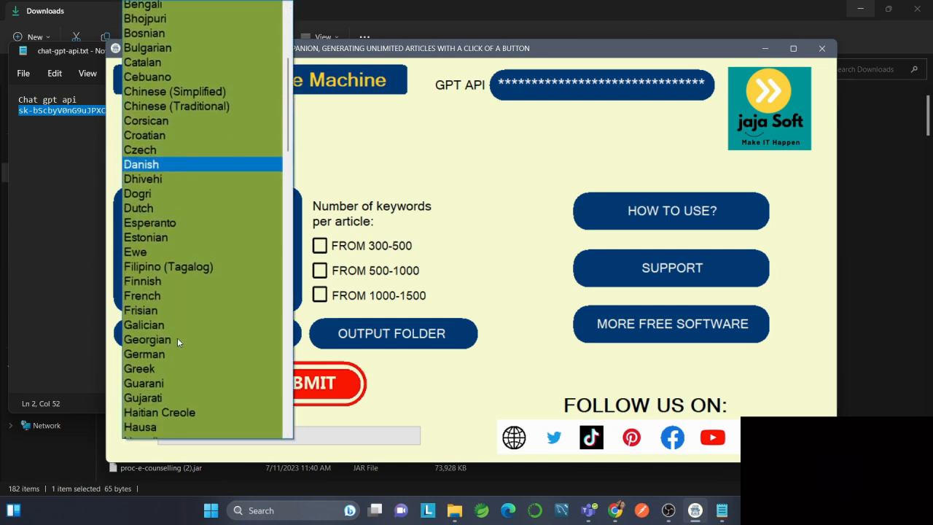
scroll(down, 3)
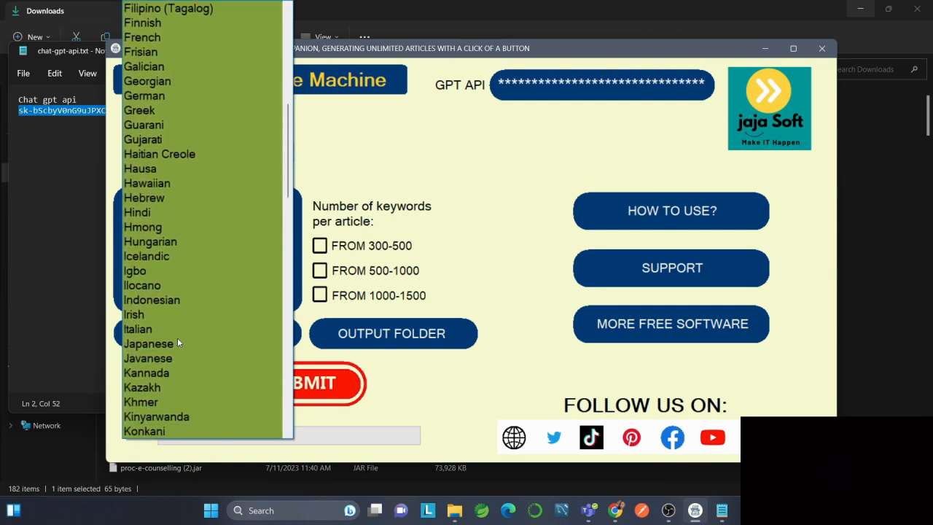
scroll(down, 3)
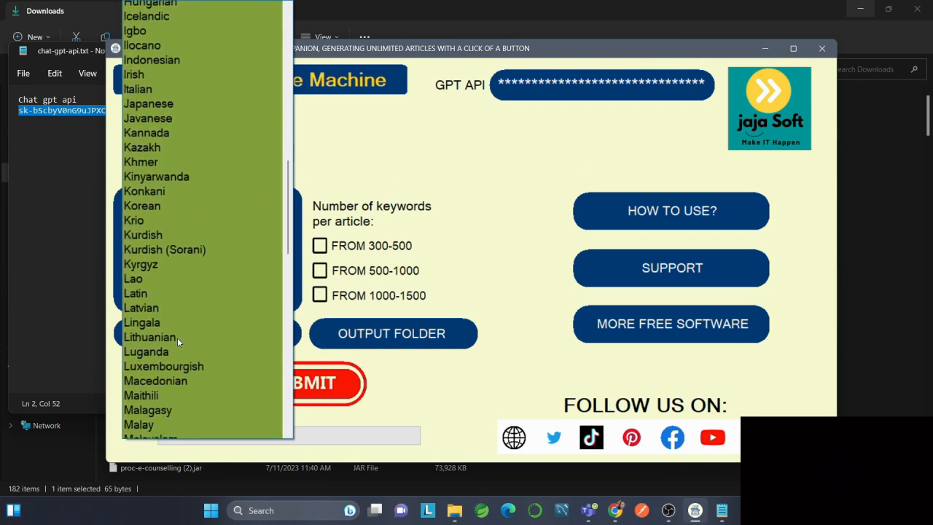
scroll(down, 3)
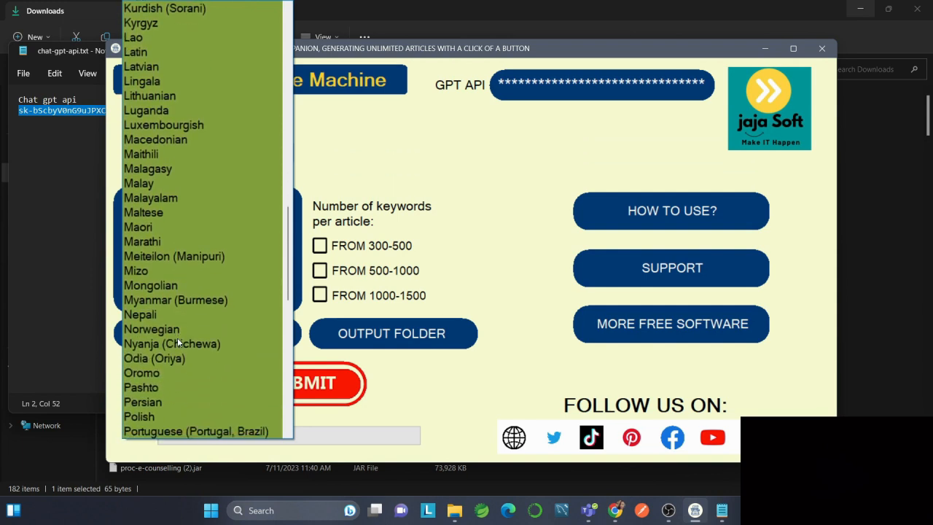
scroll(down, 3)
text(bitcoin)
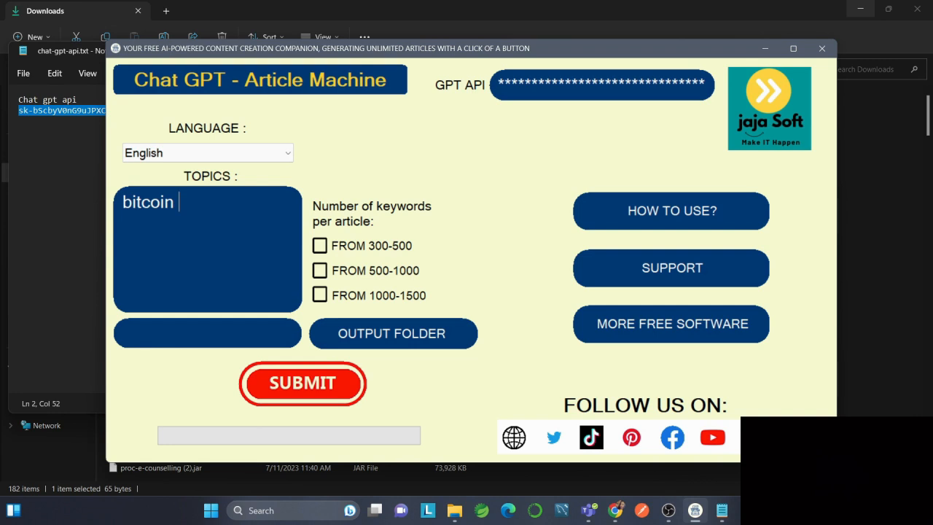
Make the topic 'bitcoin finance' and tick the 300-500, 500-1000 and 1000-1500 keyword ranges
text(finance)
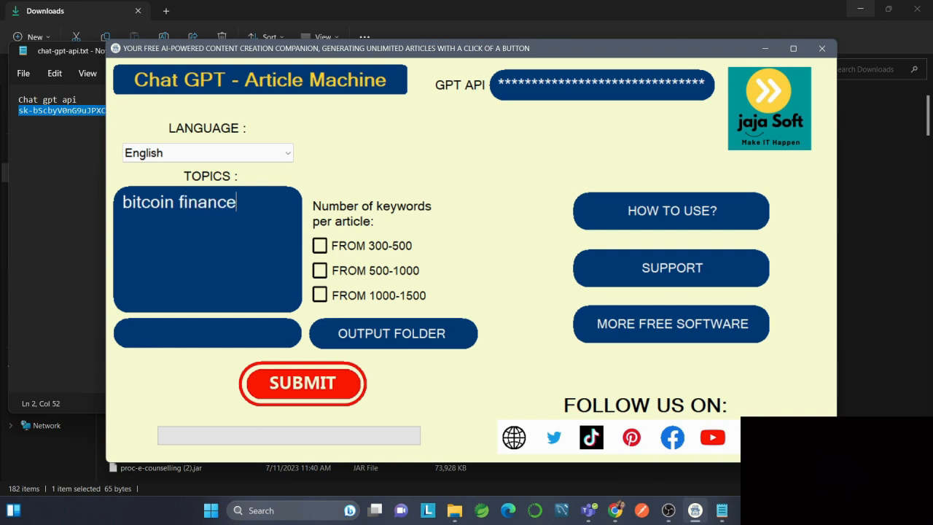
mouse_move(312, 259)
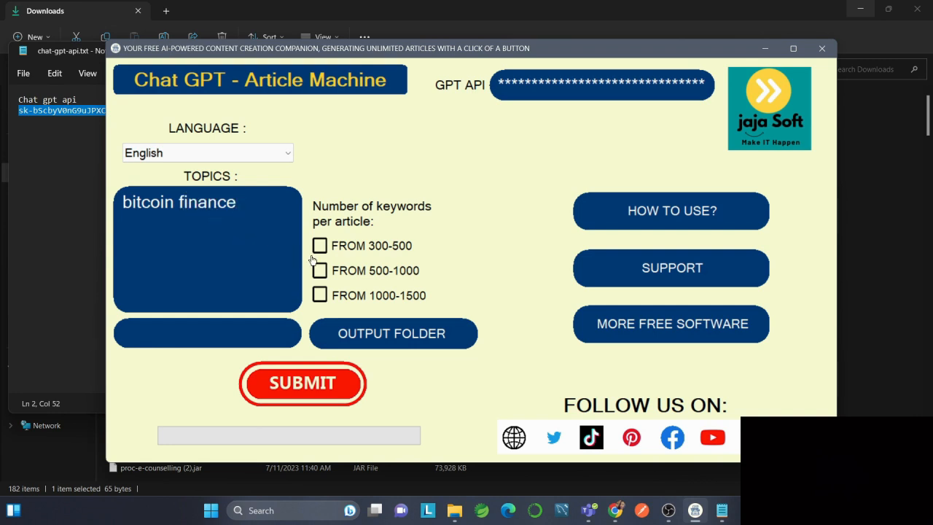
click(319, 271)
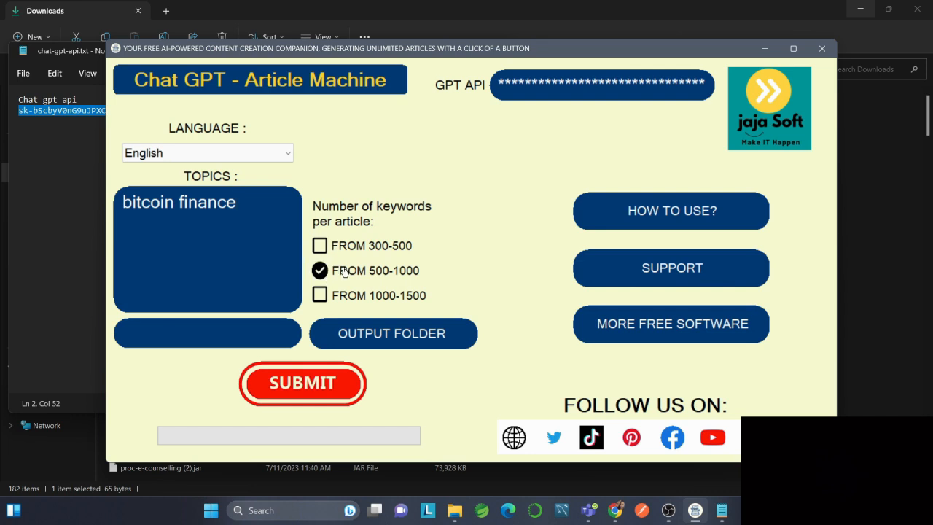
mouse_move(428, 280)
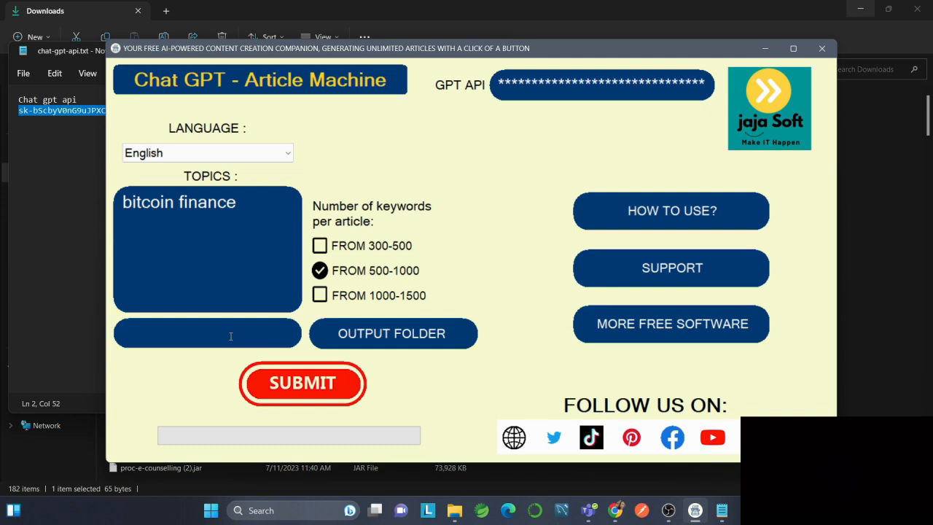
click(206, 333)
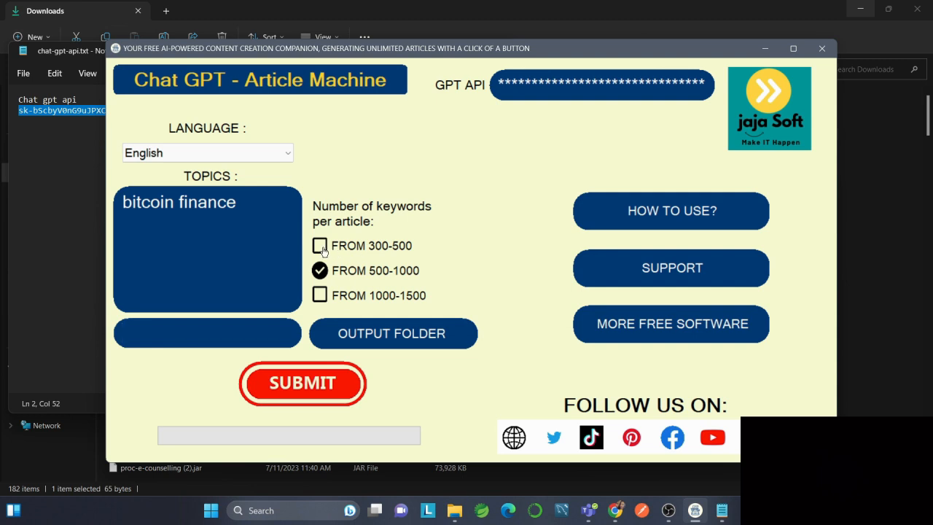
click(319, 246)
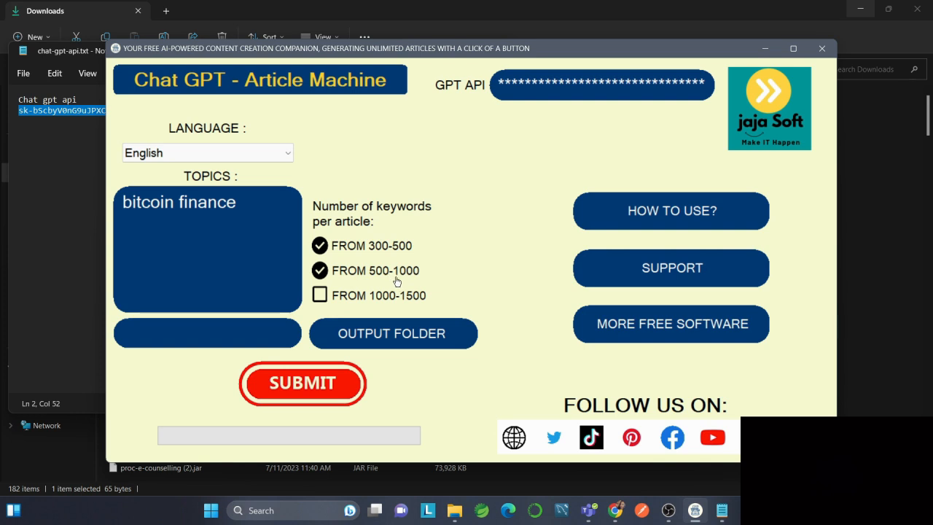
mouse_move(392, 246)
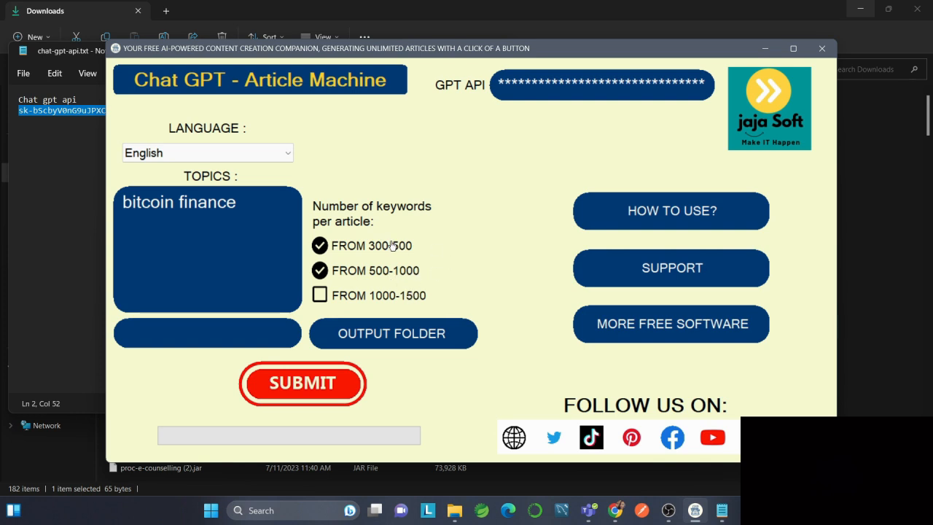
click(319, 245)
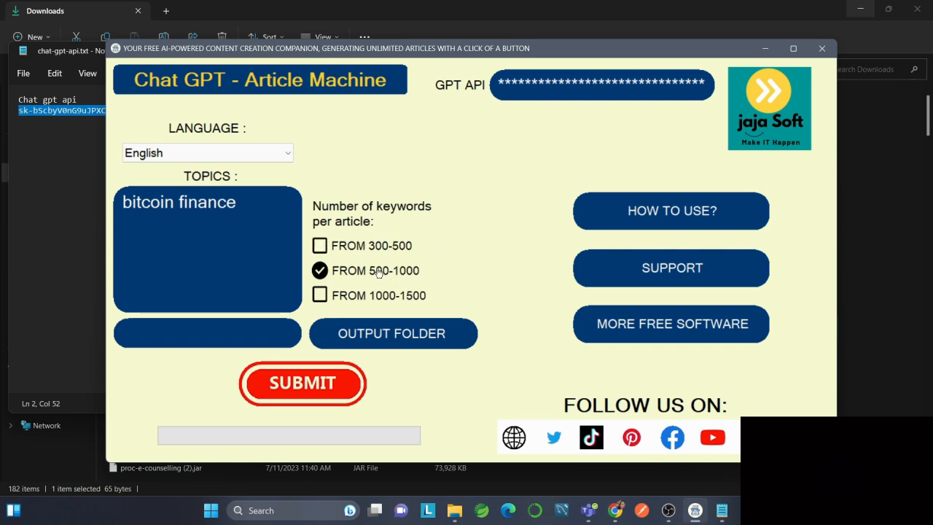
click(319, 295)
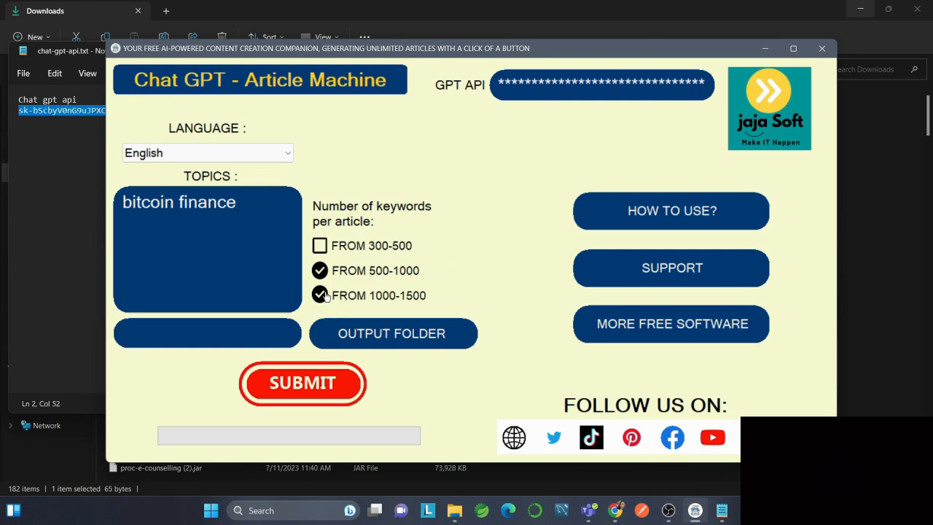
mouse_move(425, 302)
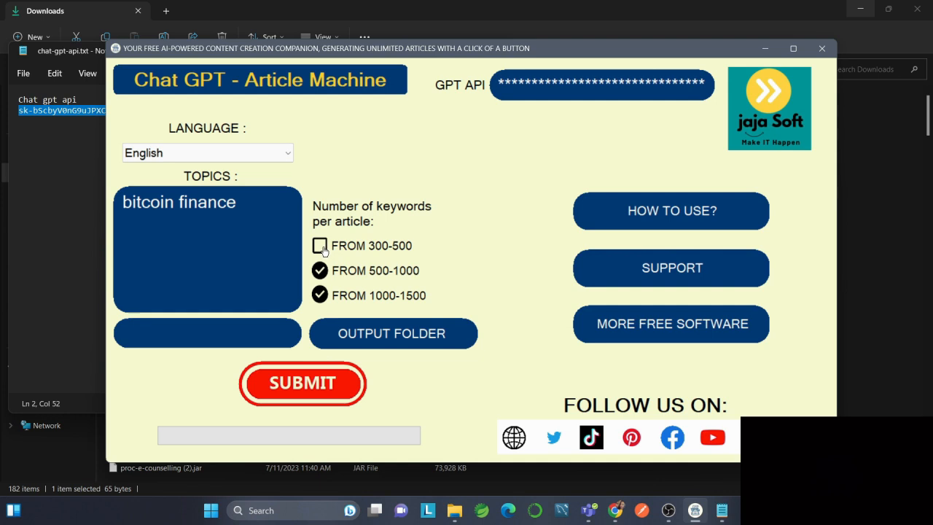
click(320, 245)
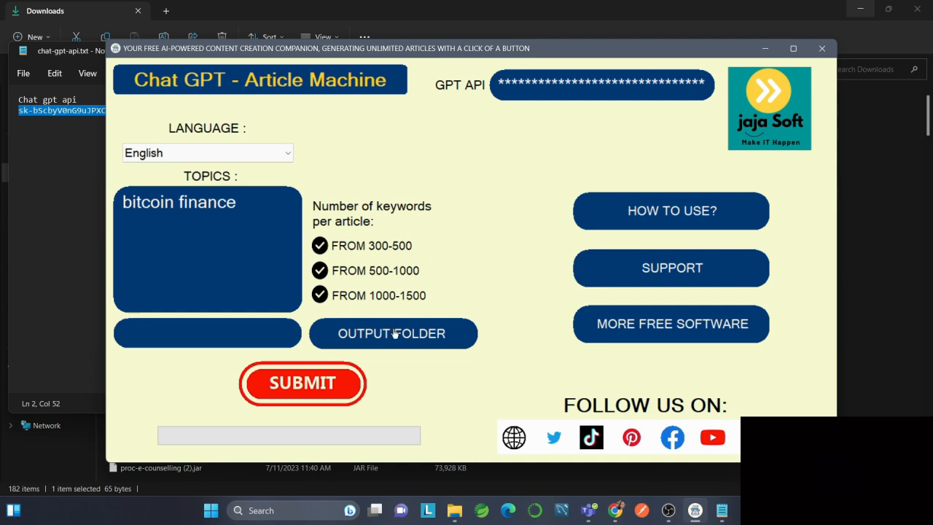
Set the output folder to the Desktop and submit the article generation job
click(393, 333)
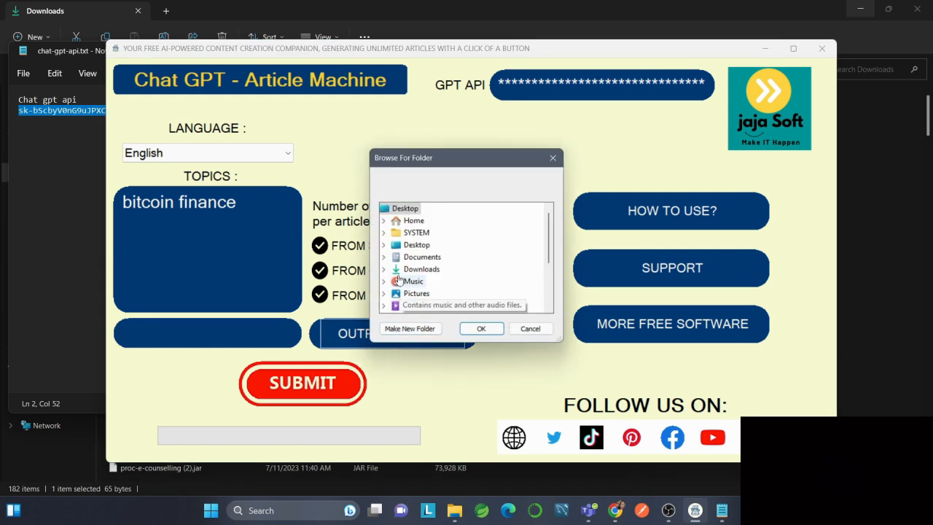
click(384, 244)
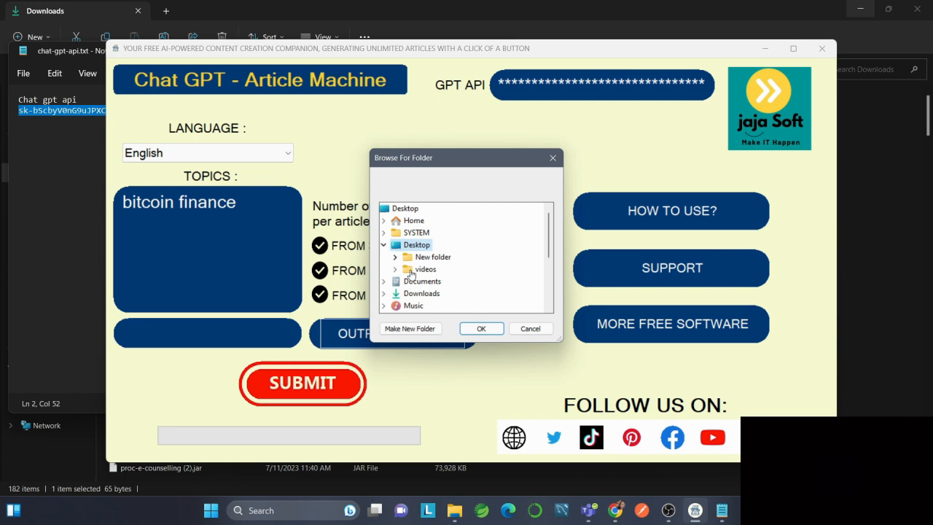
click(480, 328)
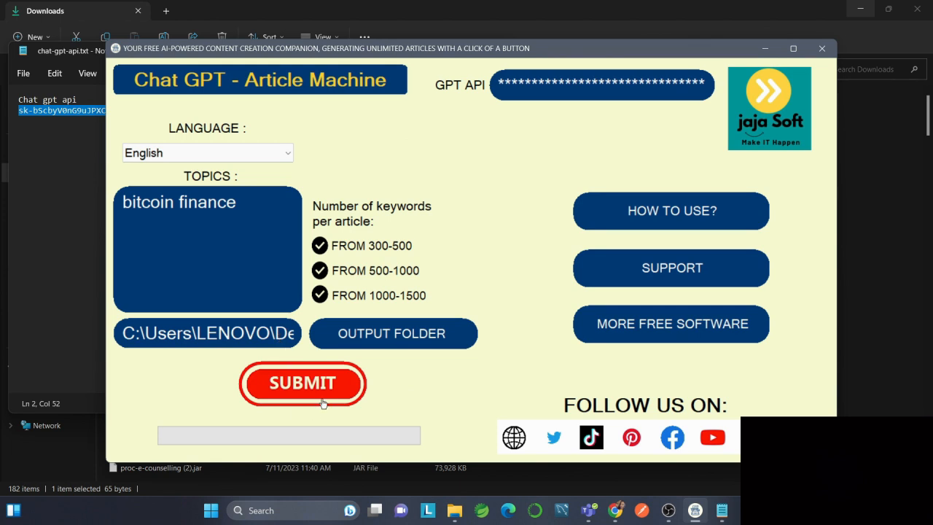
click(302, 384)
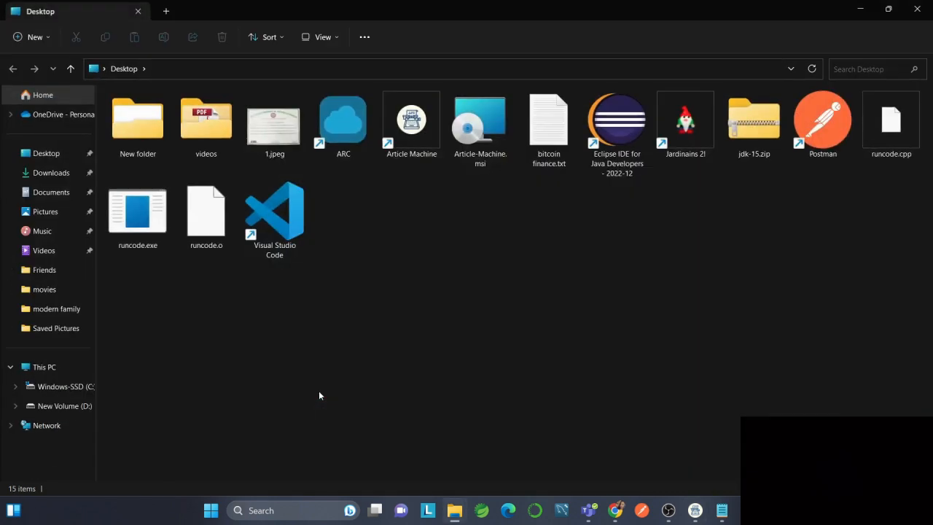
Open bitcoin finance.txt from the Desktop folder in Notepad
click(548, 124)
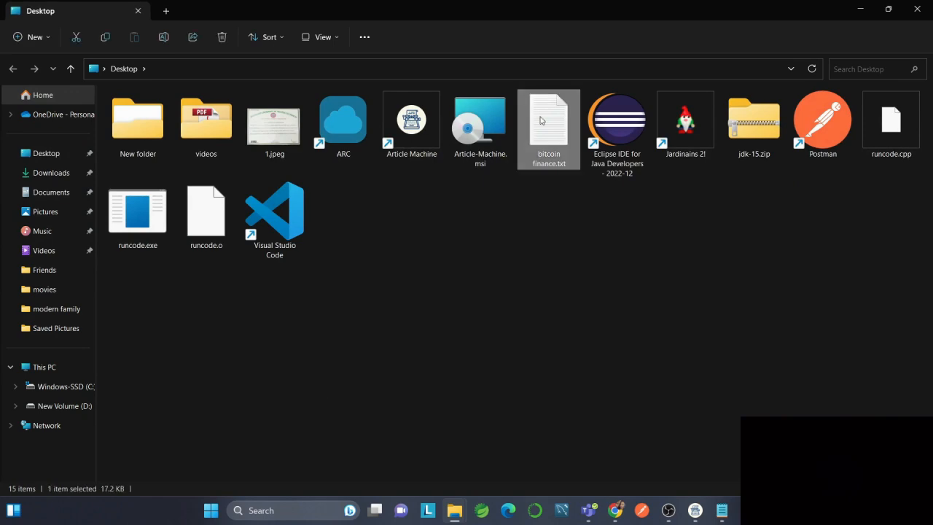
double_click(549, 120)
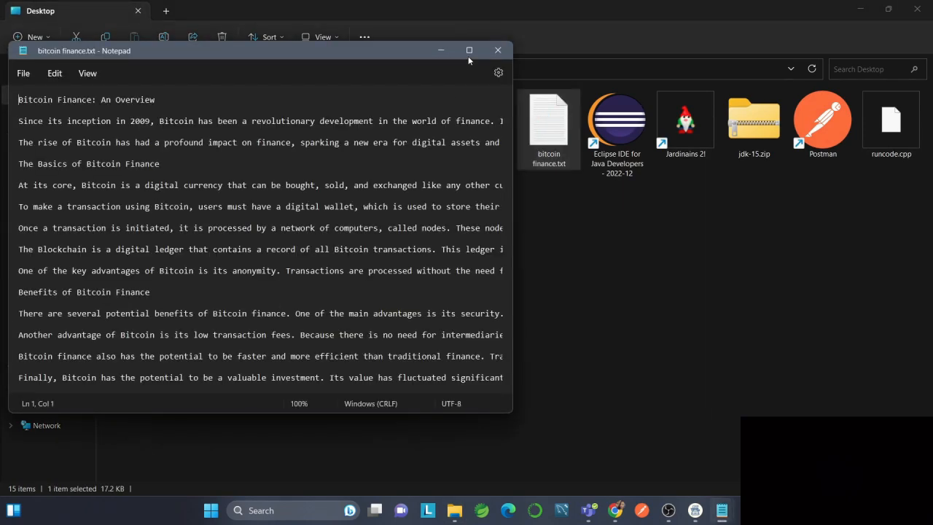
Maximize Notepad, read through the Bitcoin finance article, then close it
click(469, 50)
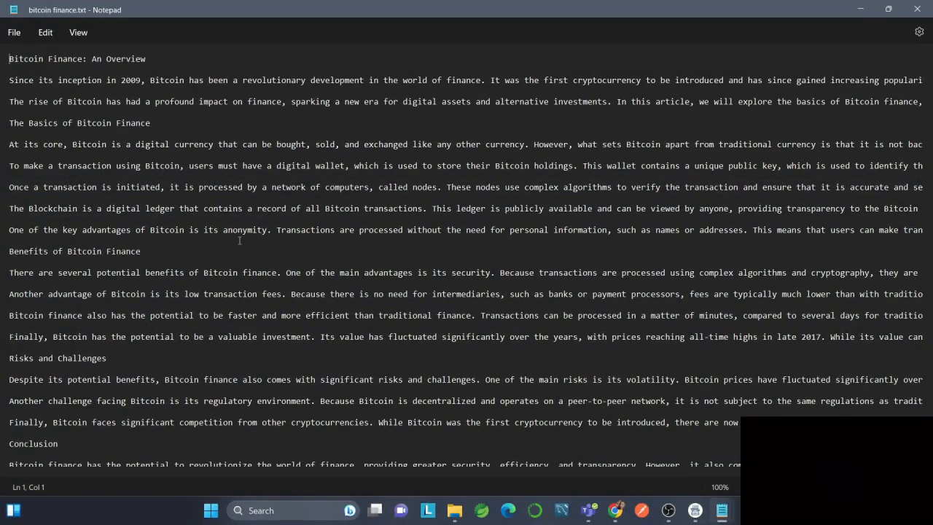
scroll(down, 3)
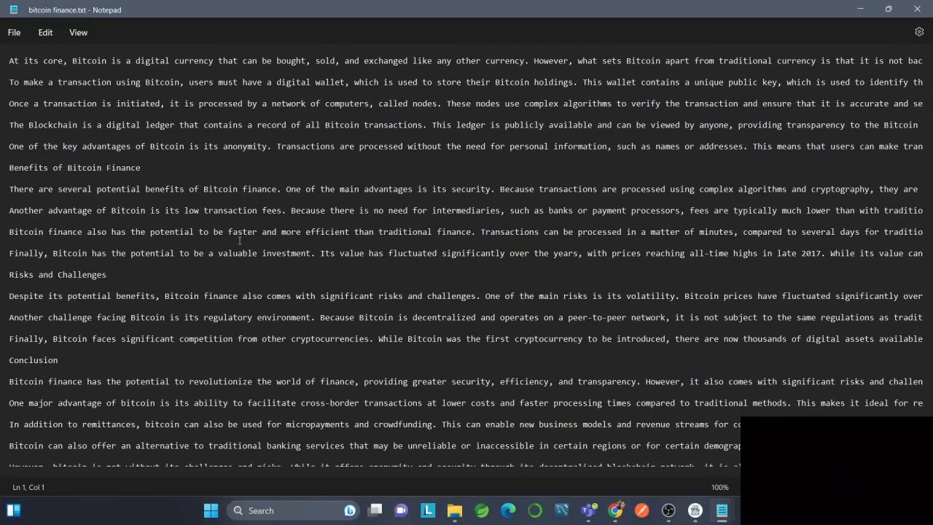
scroll(down, 3)
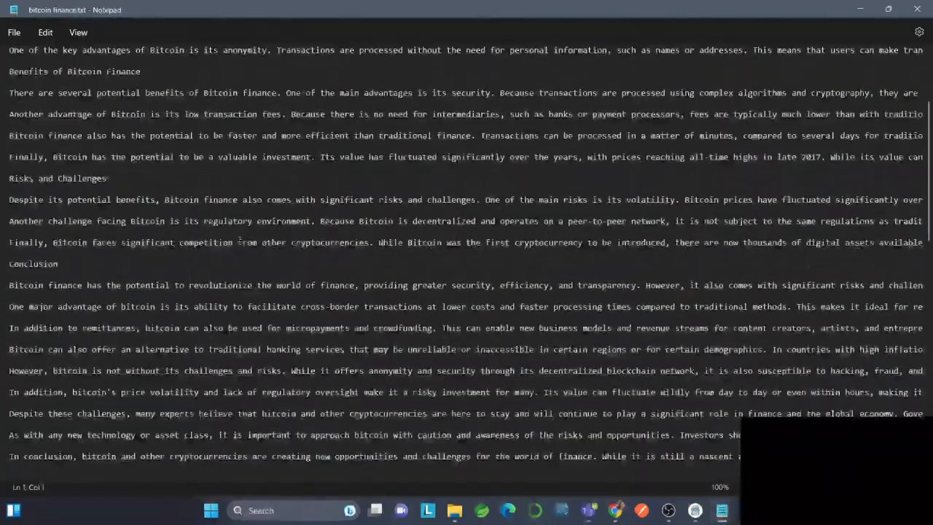
scroll(down, 3)
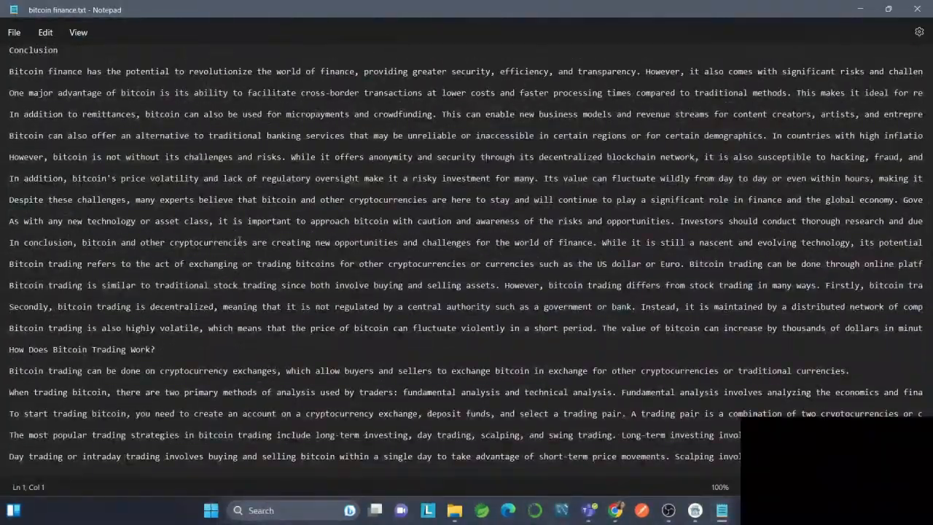
scroll(down, 3)
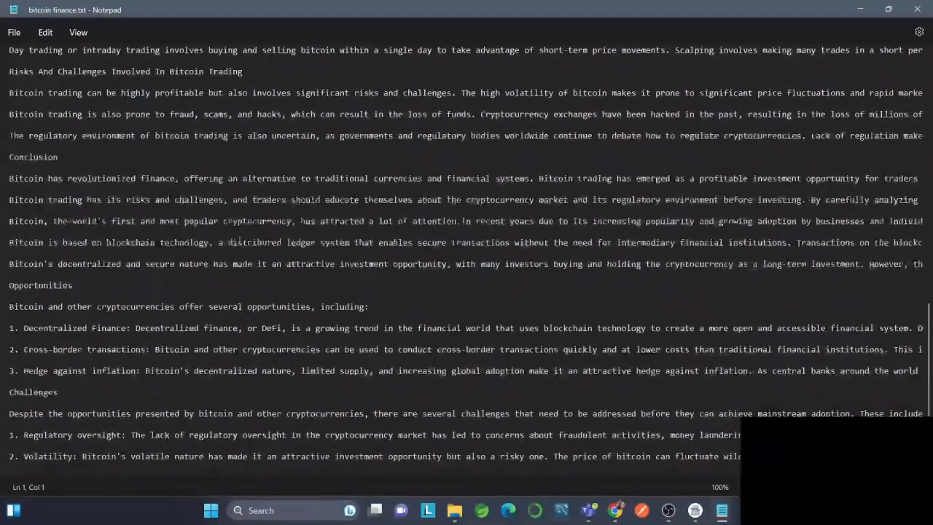
scroll(down, 3)
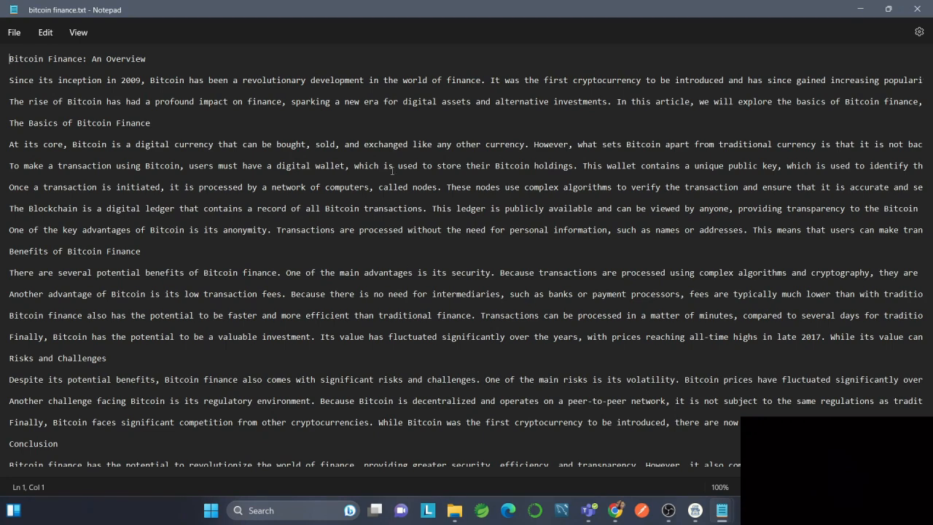
click(693, 509)
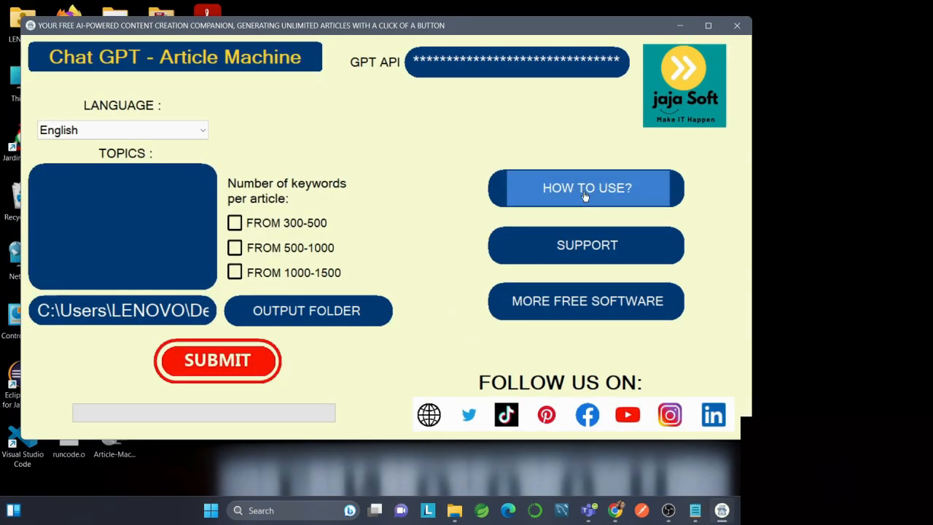
Open the HOW TO USE? guide for Article Machine on jajasoft.net
click(587, 187)
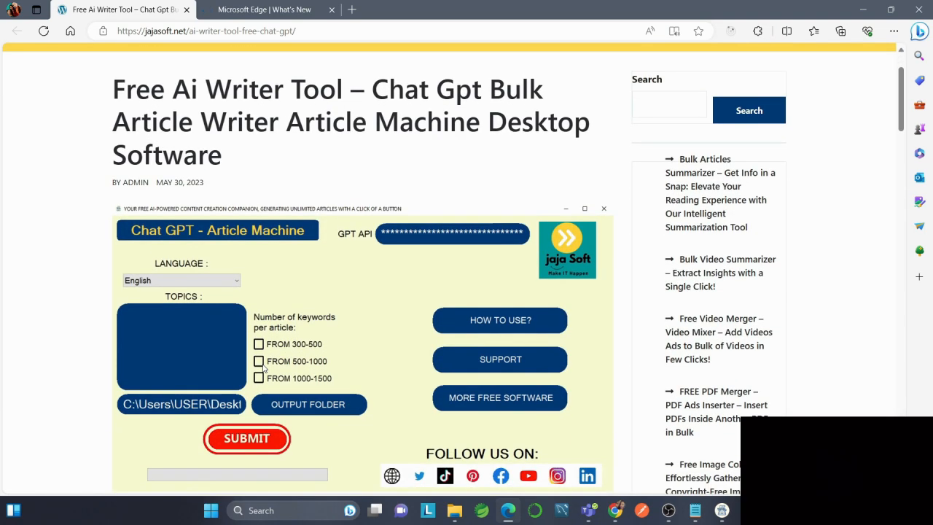
scroll(down, 3)
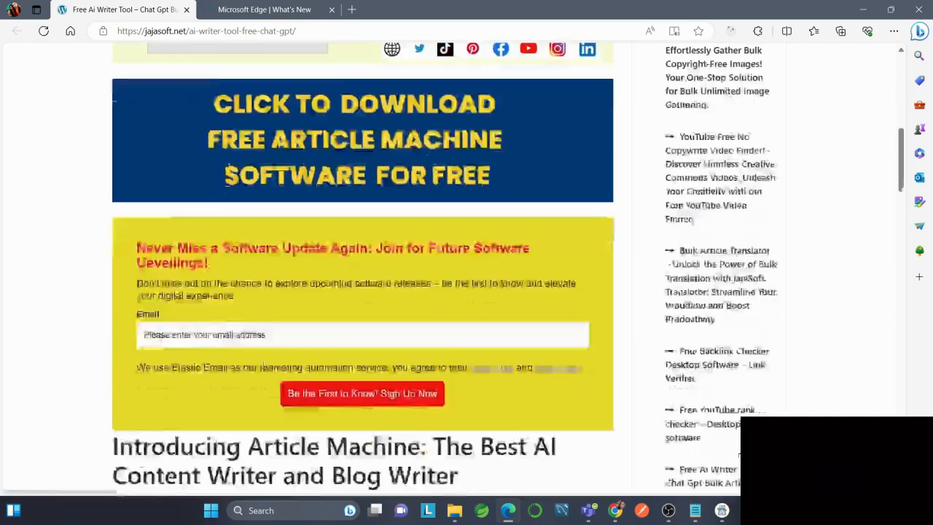
scroll(down, 3)
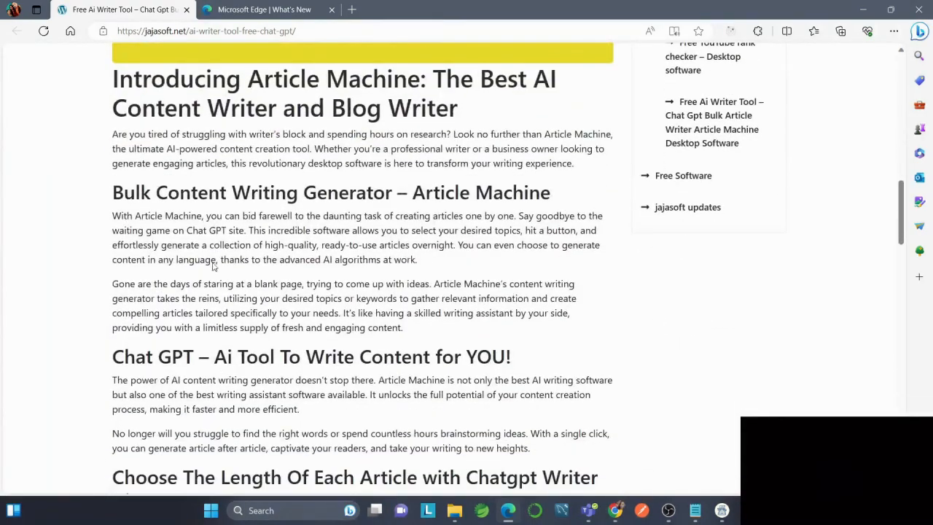
mouse_move(447, 269)
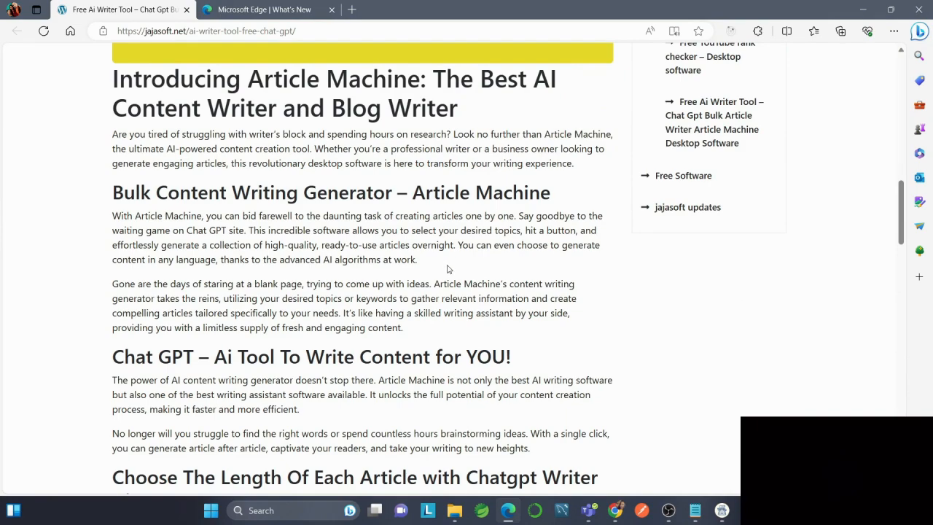
scroll(down, 3)
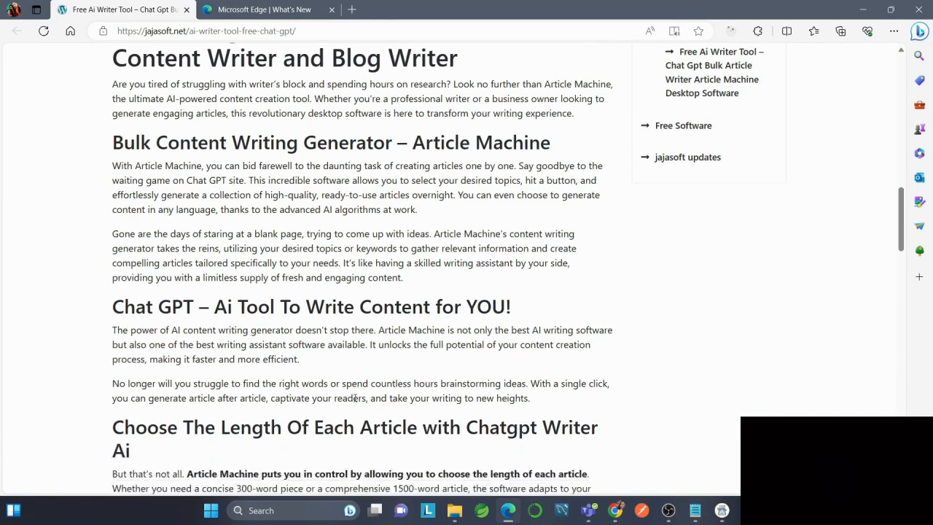
scroll(down, 3)
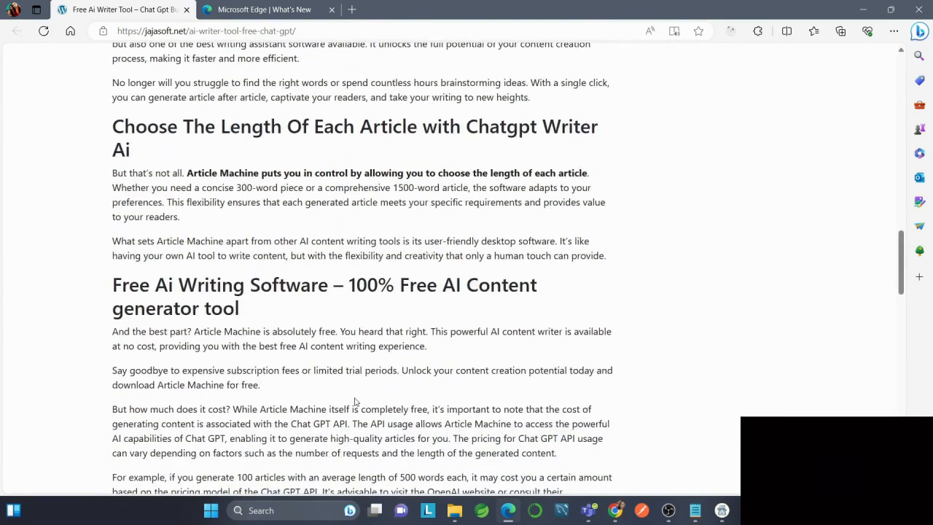
scroll(down, 3)
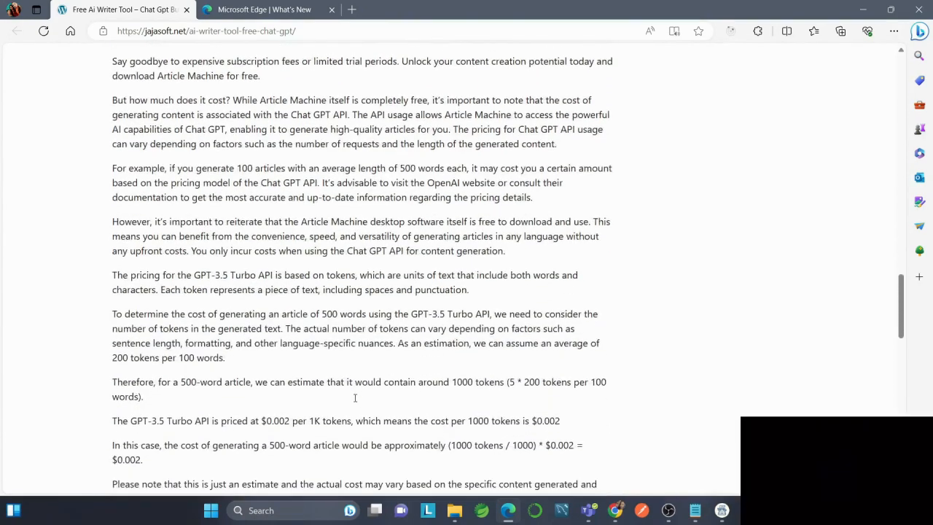
scroll(down, 3)
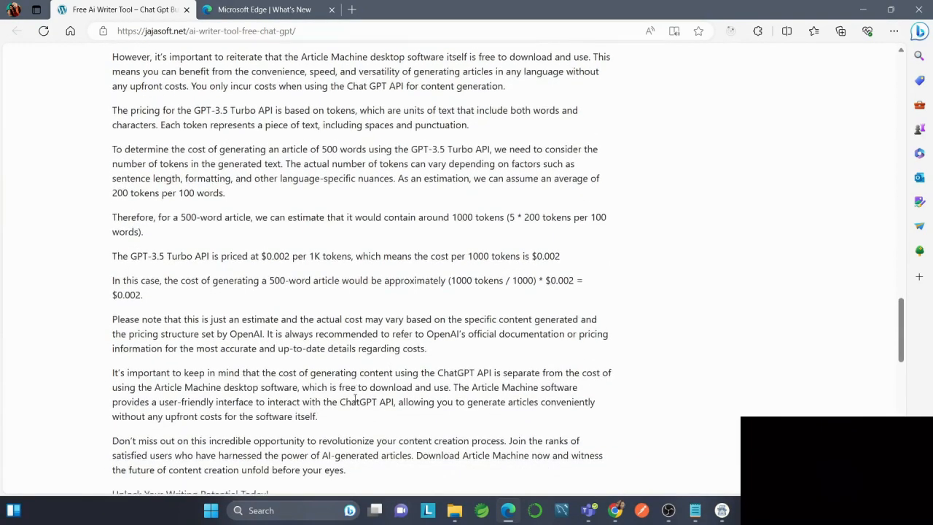
scroll(down, 3)
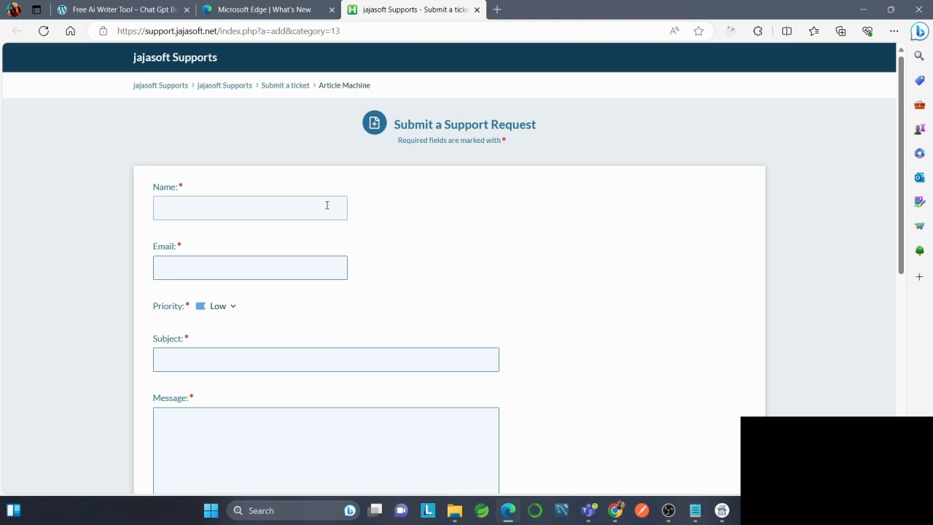
Try the support form's Priority dropdown at Medium and High, leaving it on Low
scroll(down, 3)
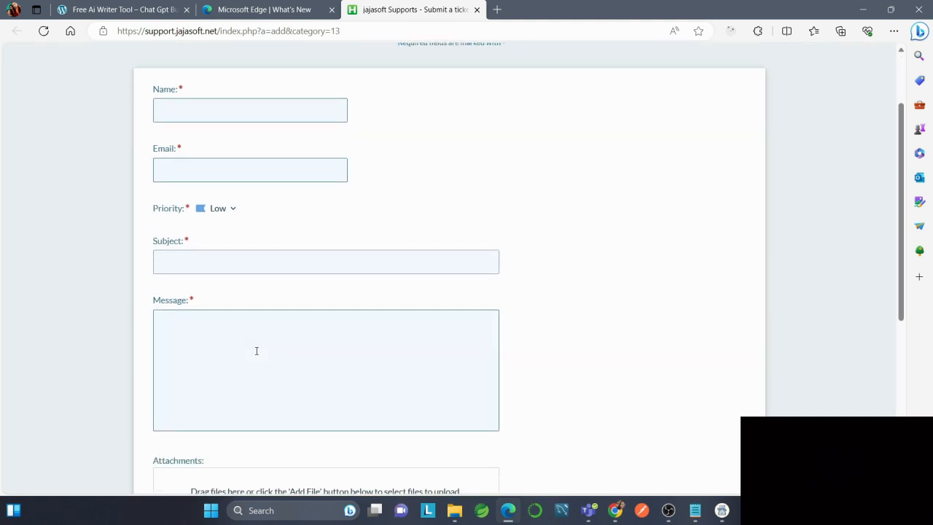
scroll(down, 3)
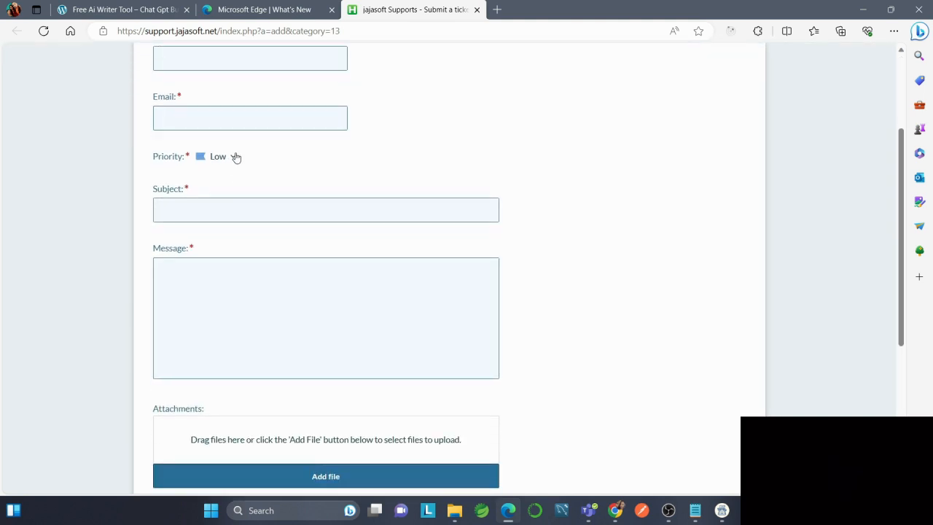
click(223, 156)
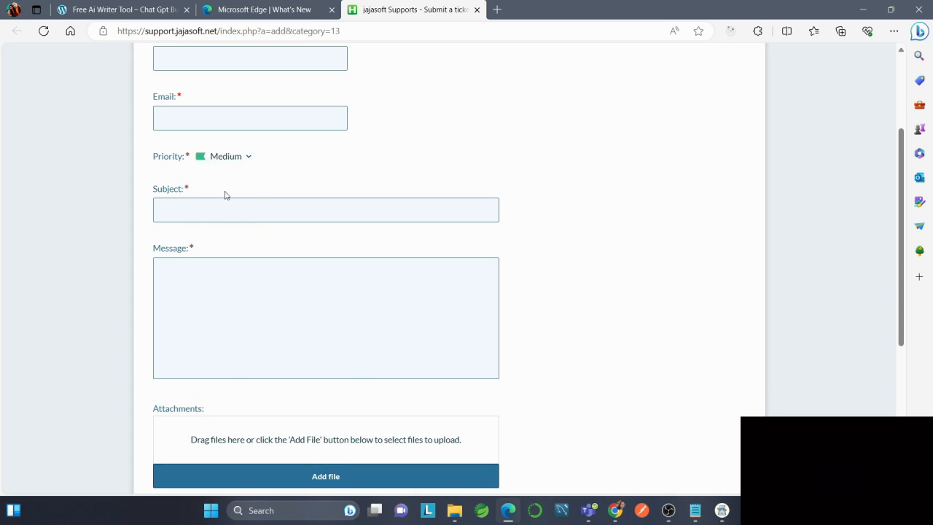
click(224, 156)
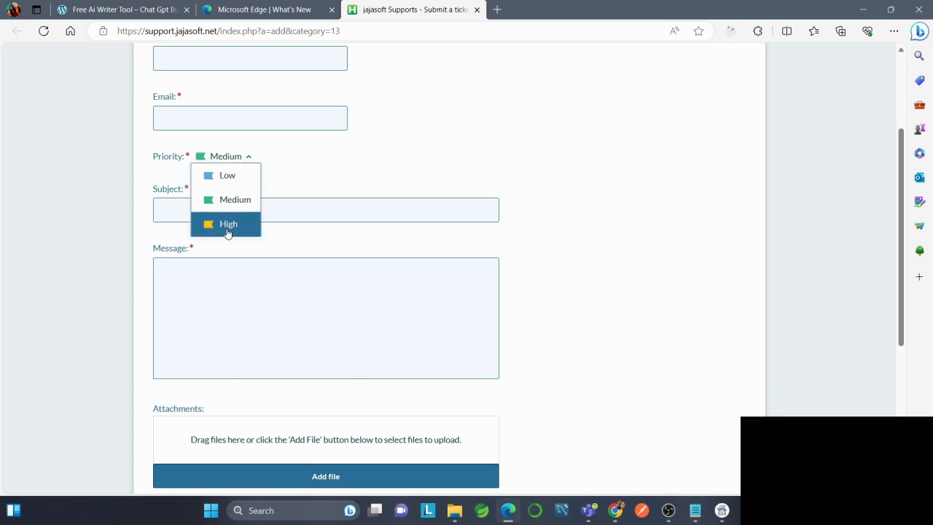
click(228, 224)
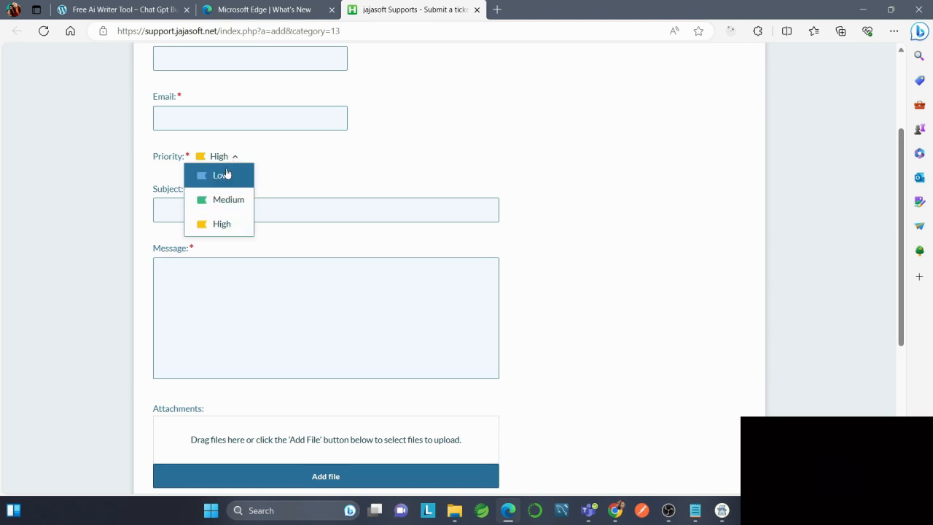
click(219, 174)
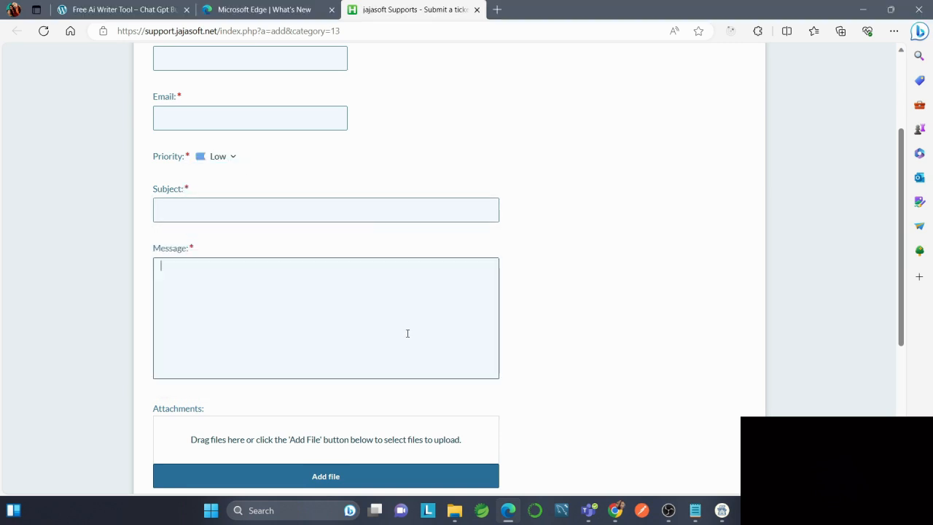
Scroll the unfilled support form down to Submit Ticket and back up
scroll(down, 3)
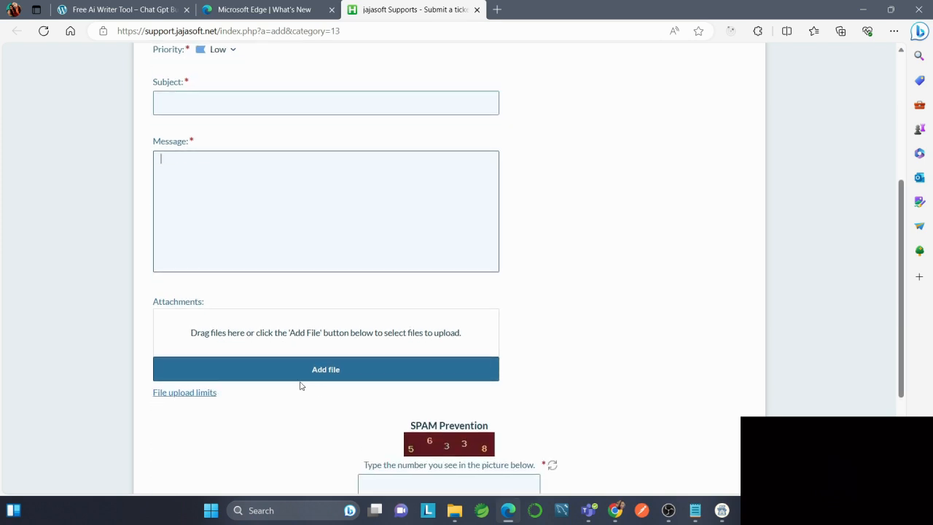
scroll(down, 3)
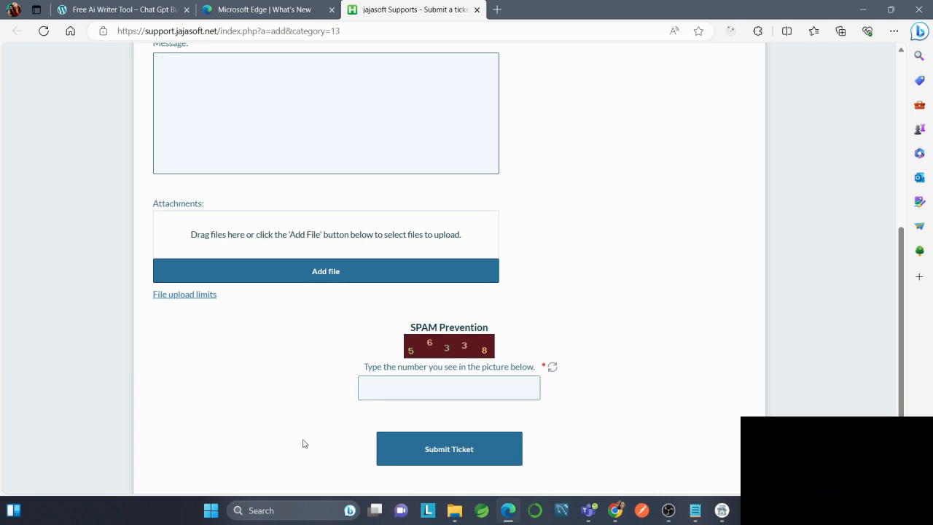
scroll(up, 3)
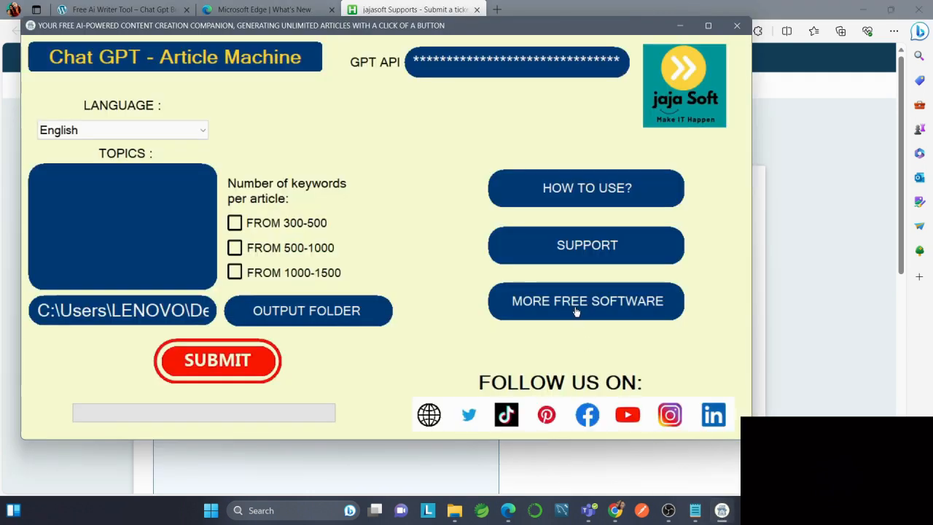
Open jajasoft.net's More Free Software category page and browse the listed tools
click(585, 300)
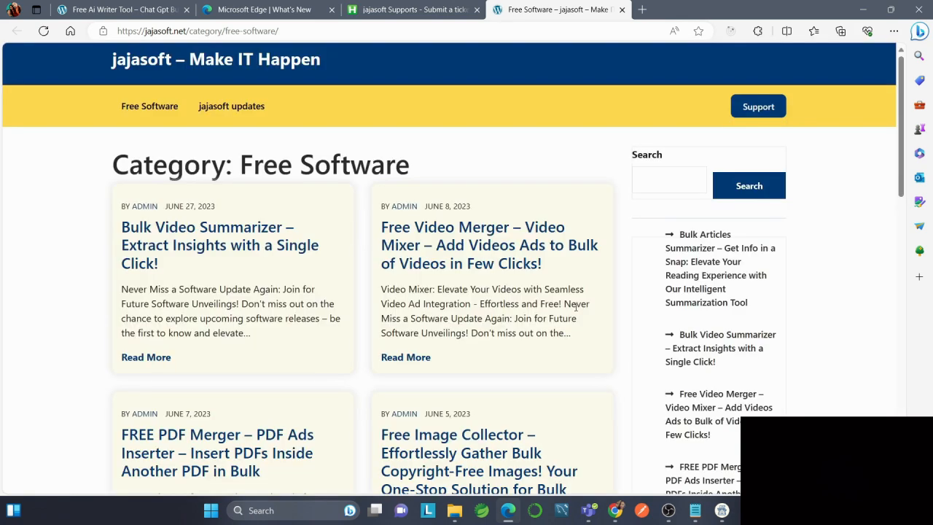
mouse_move(279, 81)
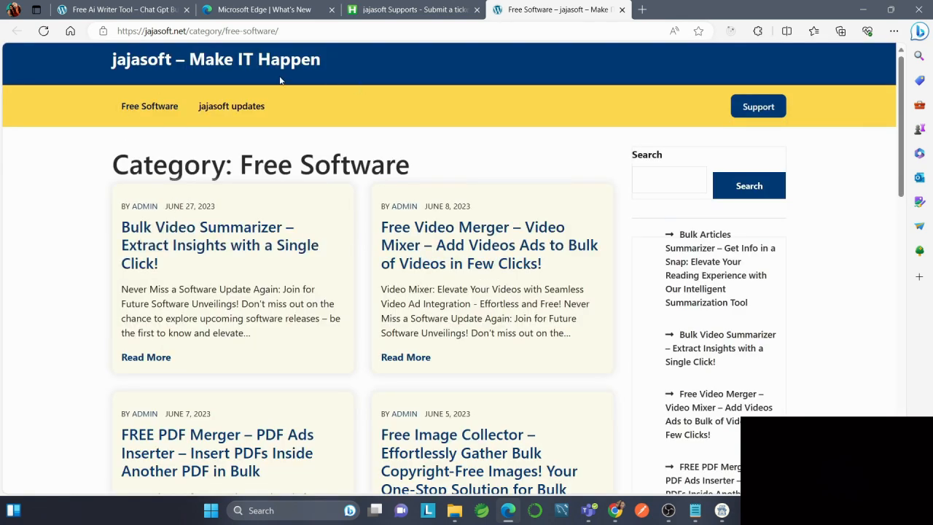
scroll(down, 3)
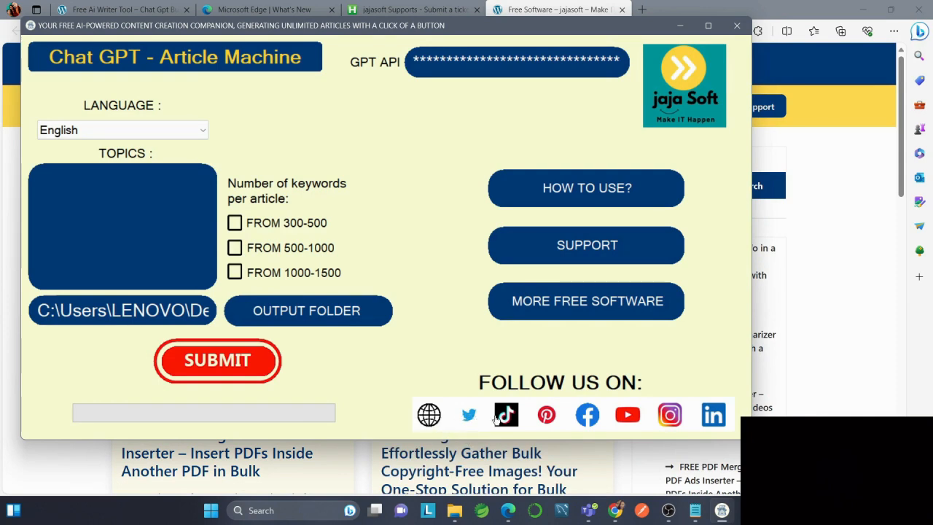
mouse_move(641, 408)
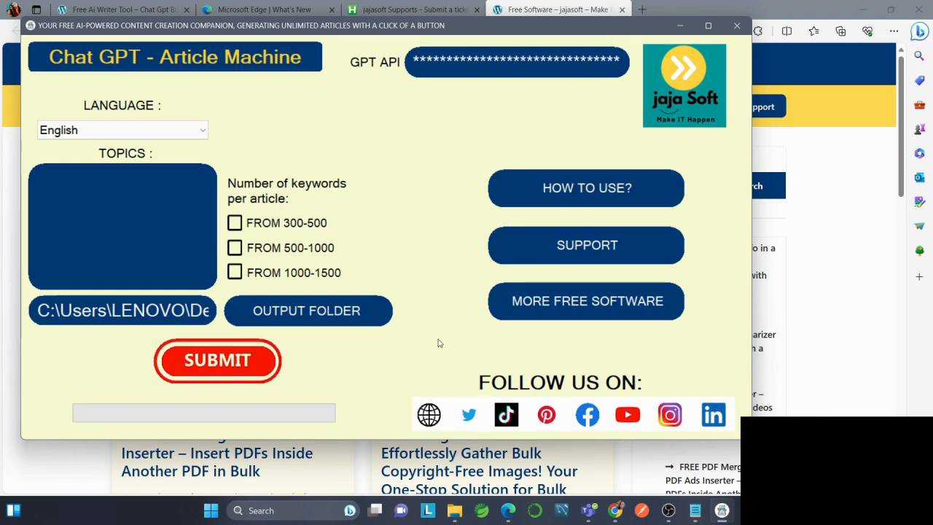
mouse_move(364, 281)
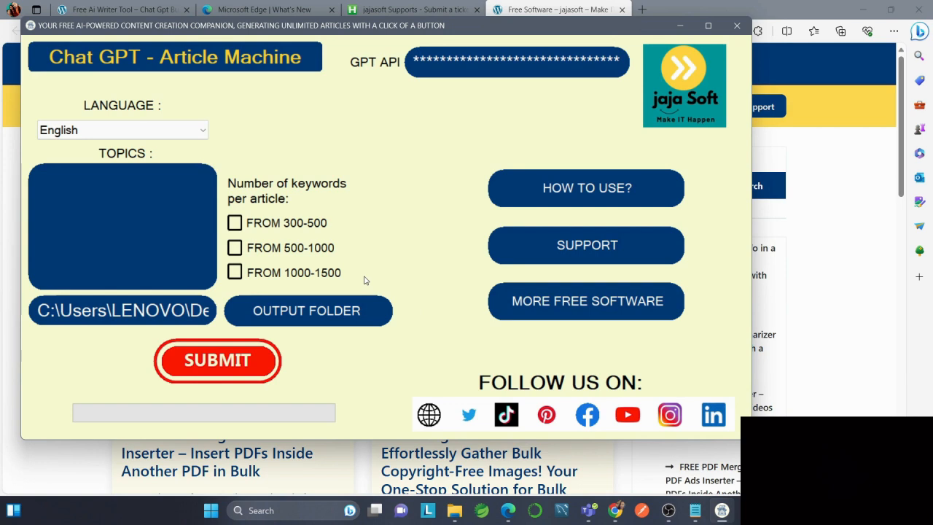
mouse_move(441, 361)
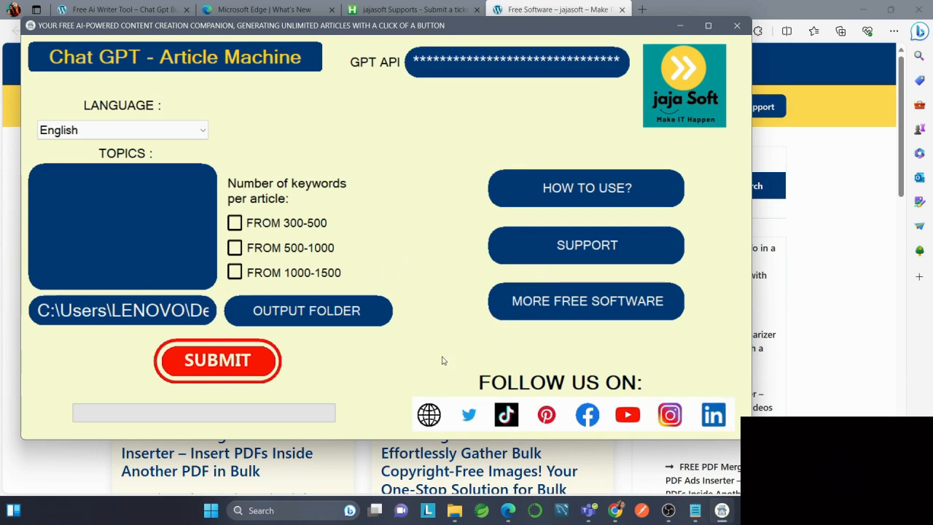
mouse_move(430, 264)
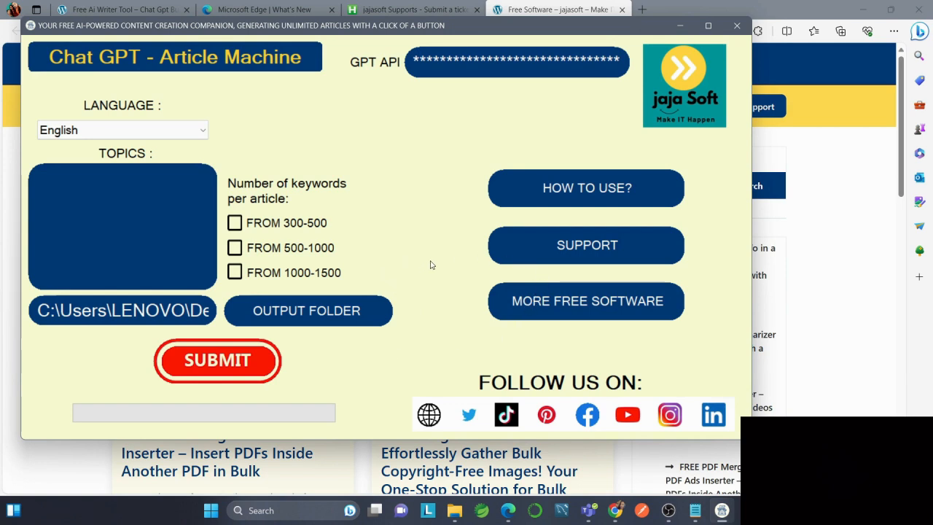
mouse_move(502, 369)
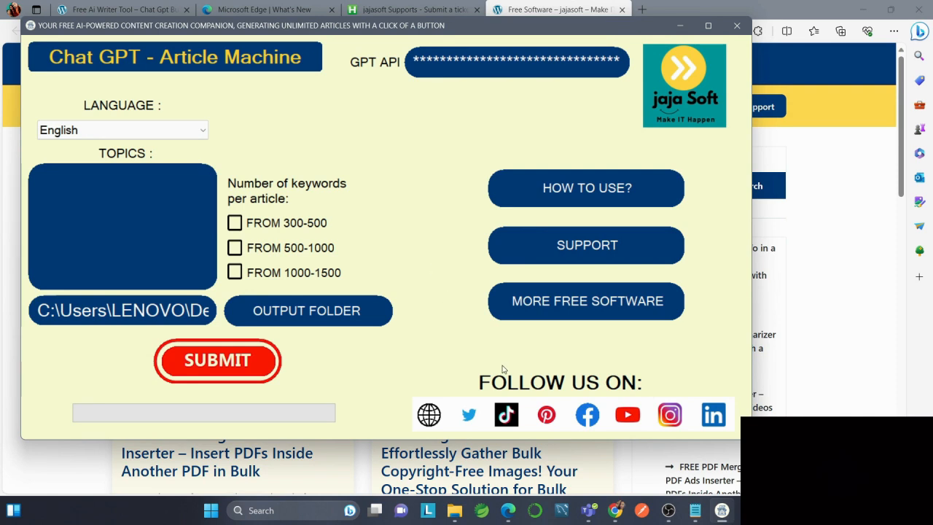
mouse_move(589, 452)
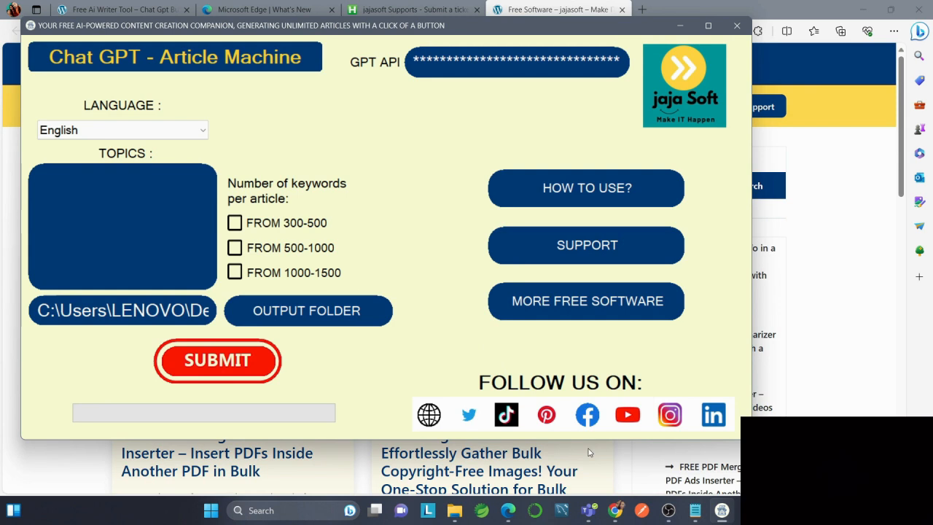
mouse_move(610, 457)
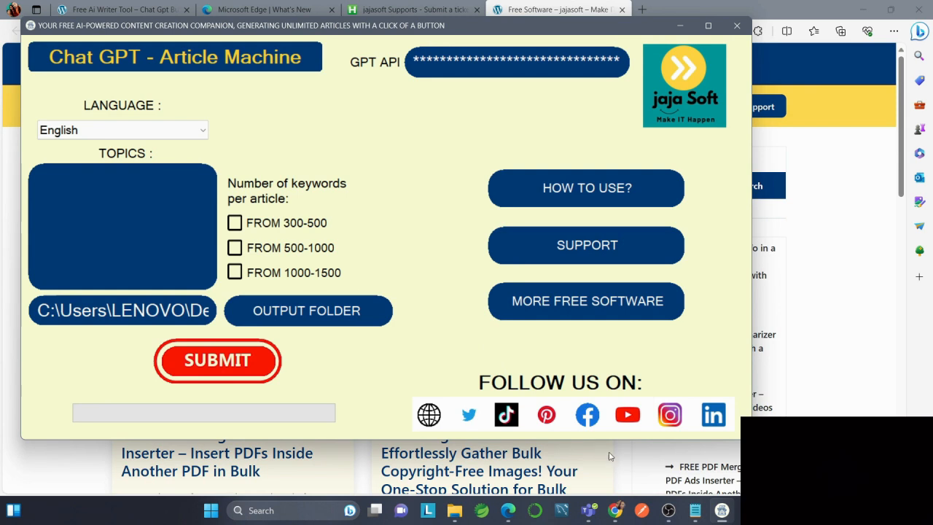
mouse_move(634, 467)
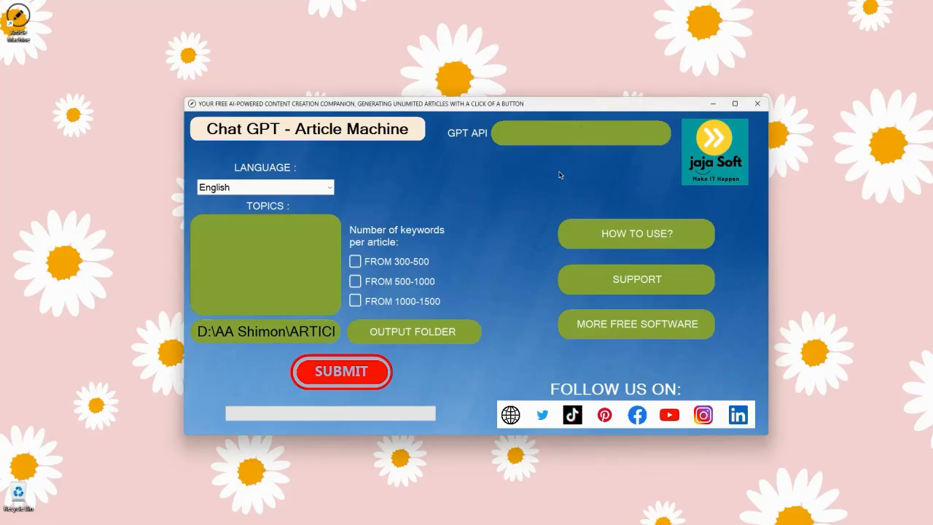
mouse_move(629, 157)
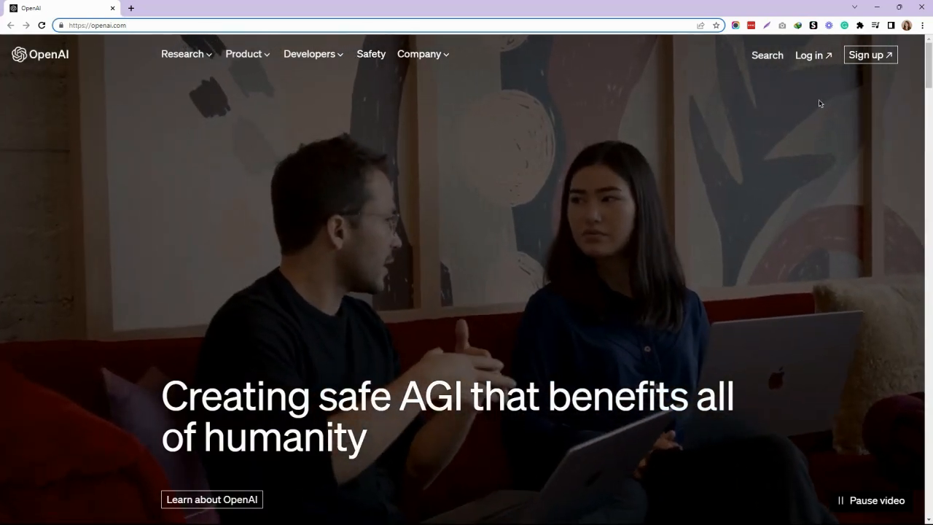
Sign up for OpenAI via Continue with Google using the existing Google account
click(869, 55)
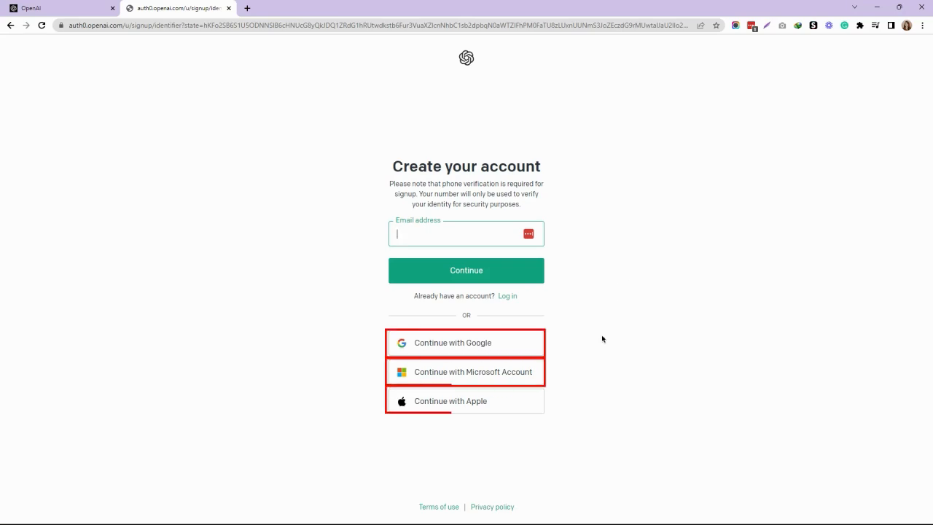
click(465, 343)
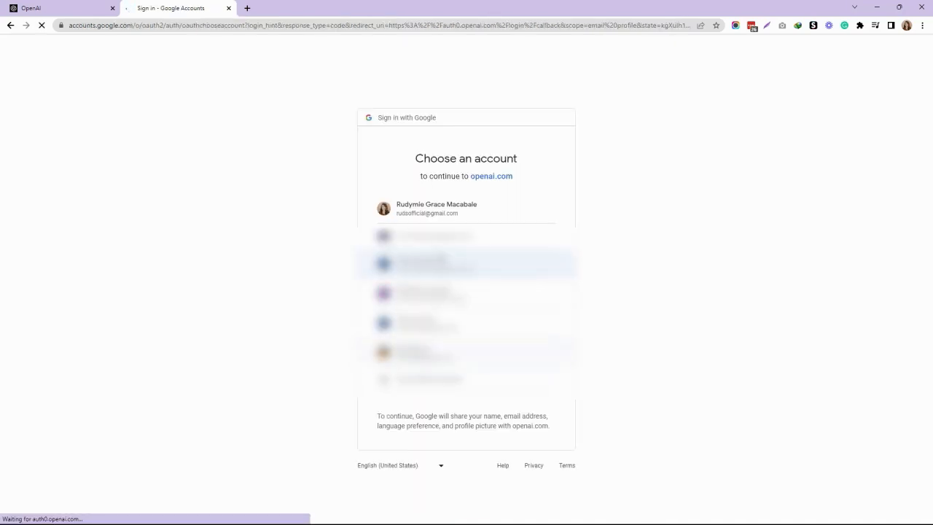
click(465, 264)
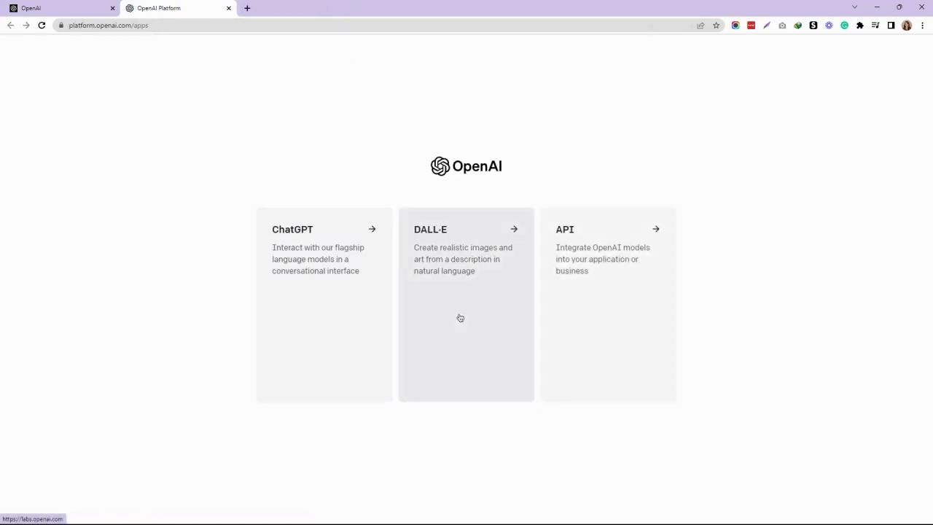
mouse_move(590, 307)
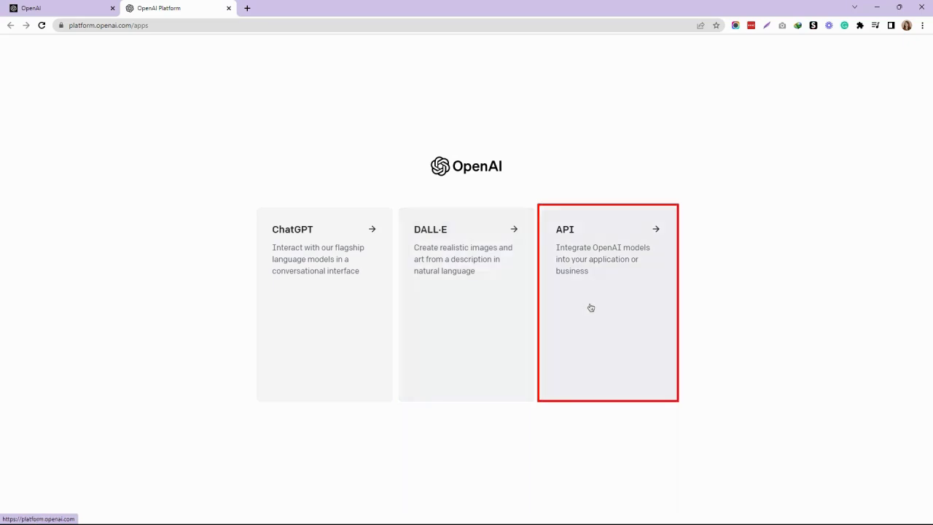
mouse_move(593, 307)
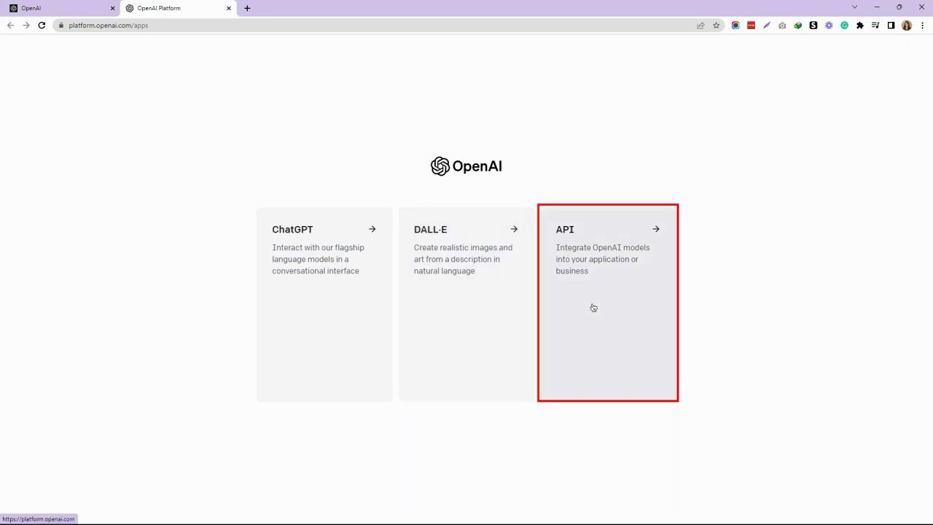
Enter the API section and reach View API keys from the Personal profile menu
click(607, 303)
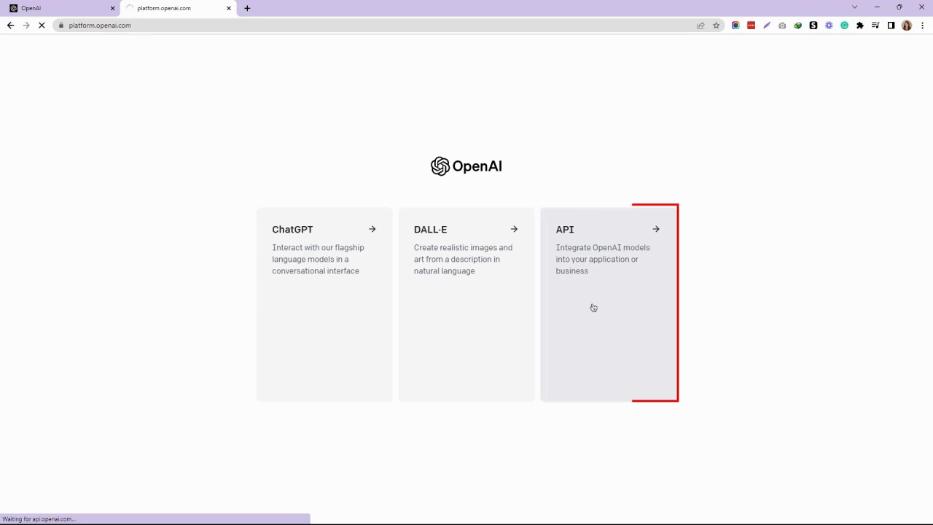
click(609, 304)
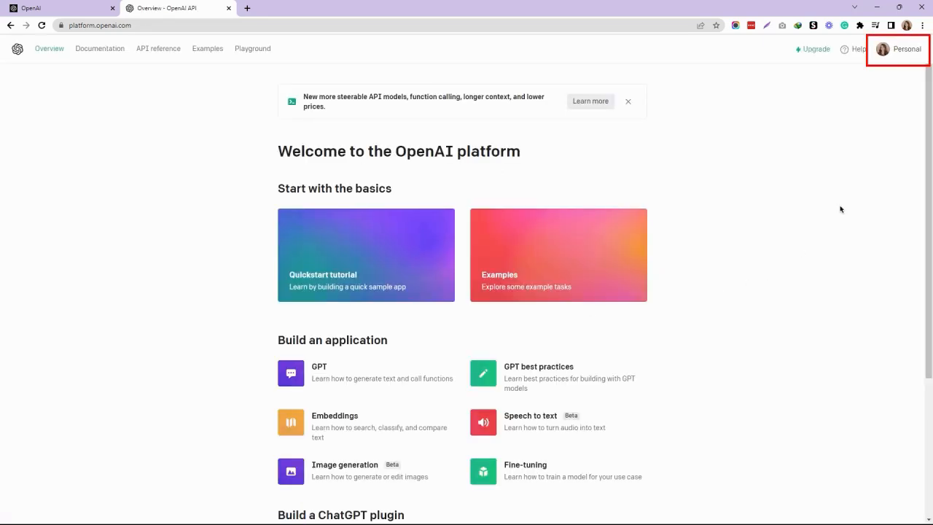
click(897, 49)
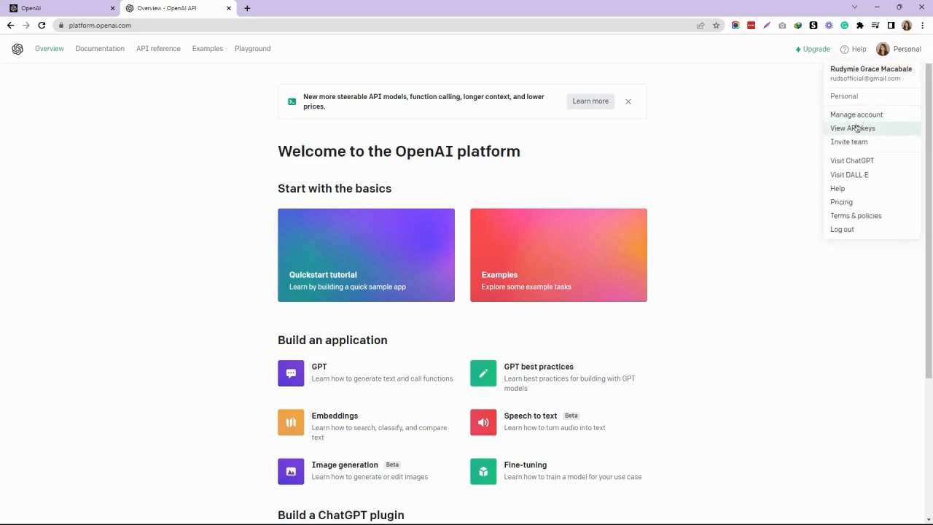
mouse_move(852, 127)
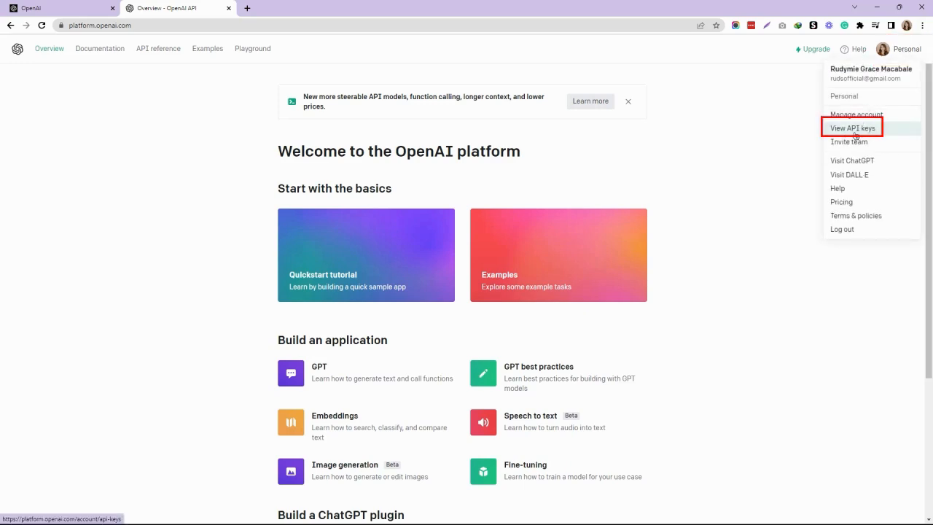
click(852, 127)
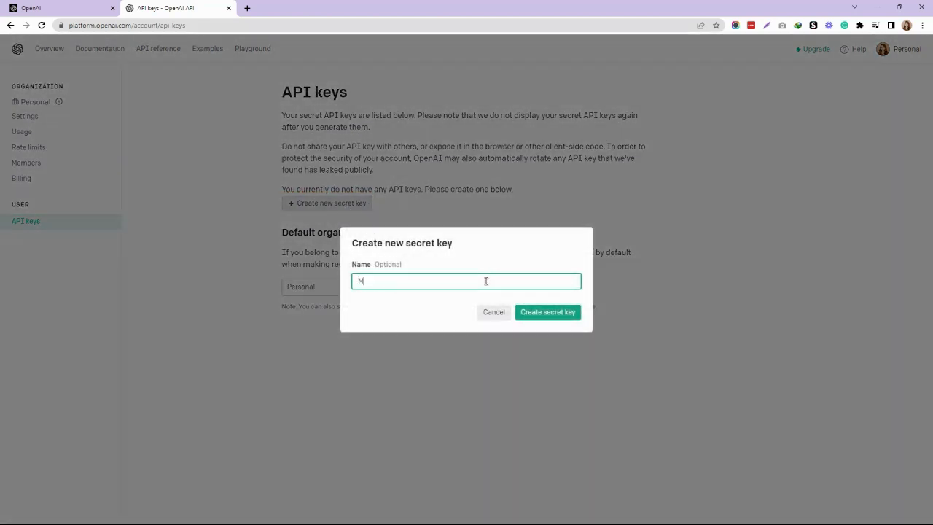
Create a new secret key named 'My secret key'
text(y sec)
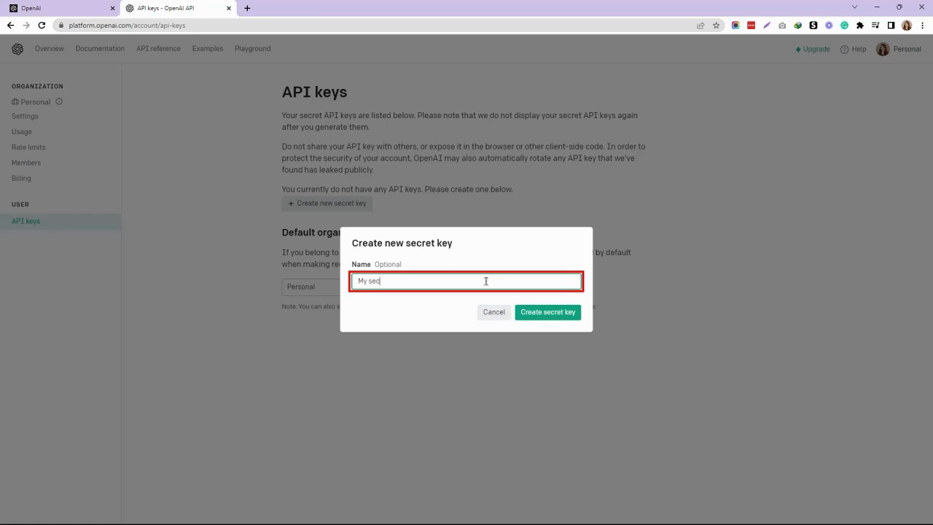
text(ret jk)
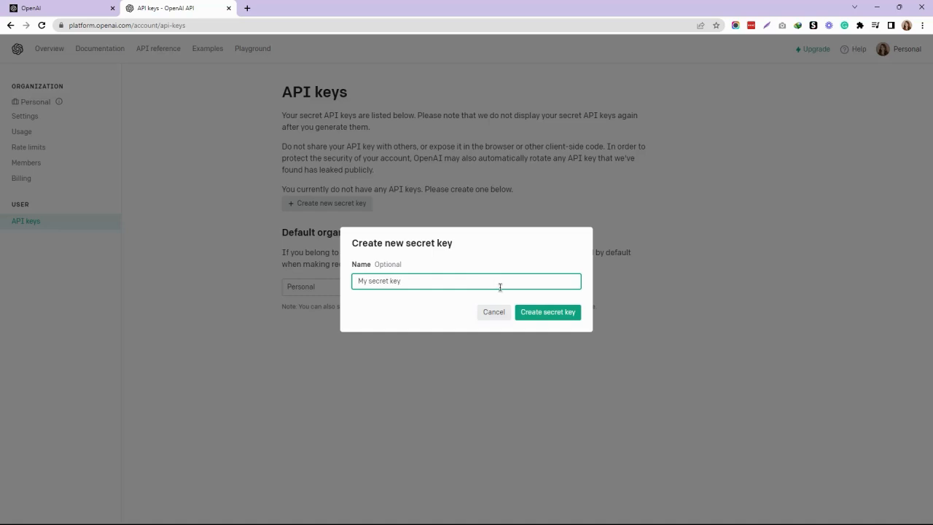
click(547, 312)
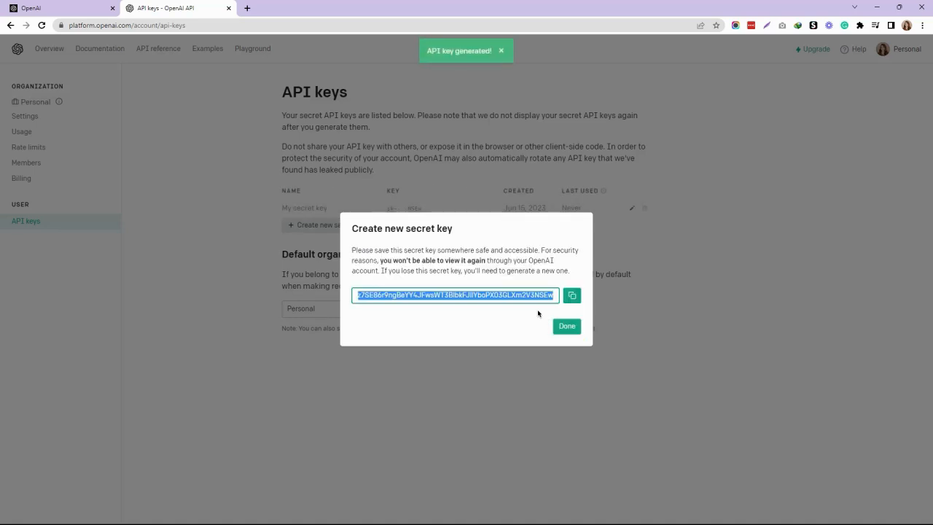
Copy the generated secret key and paste it into Article Machine's GPT API field
click(572, 295)
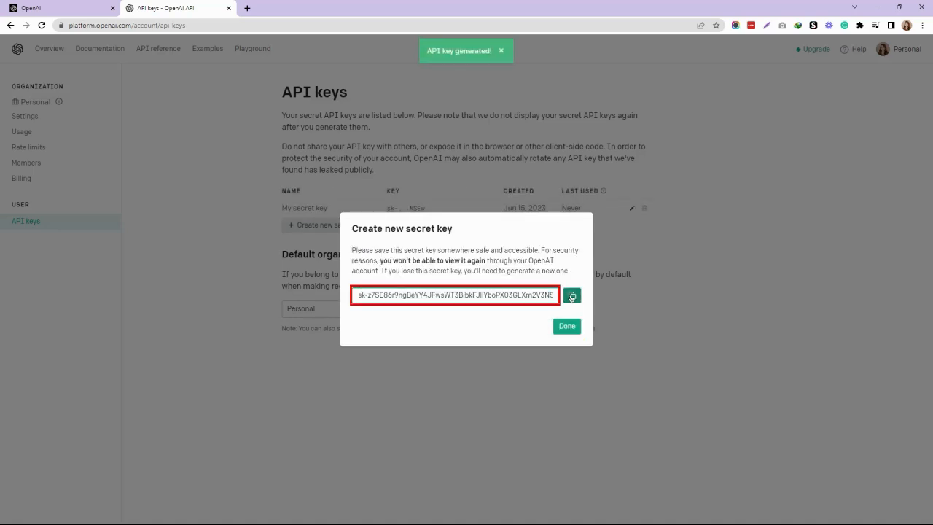
click(572, 295)
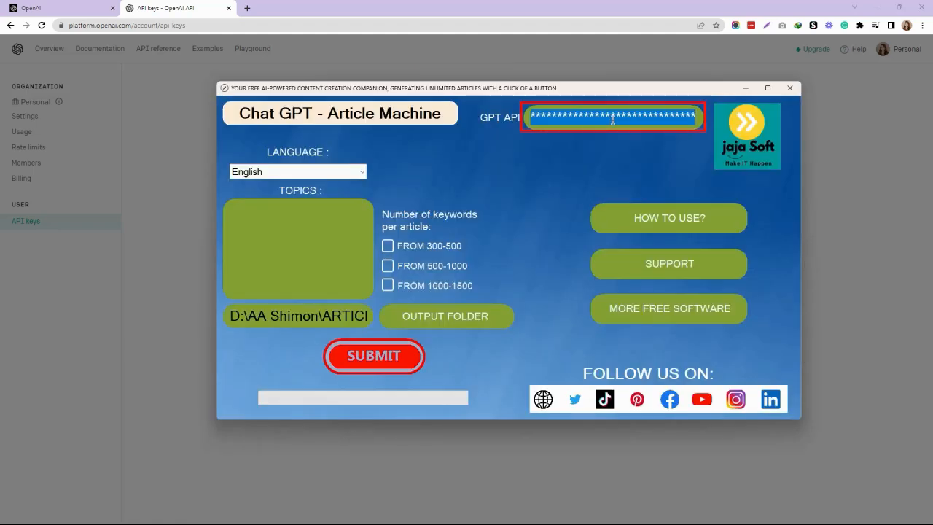
click(590, 167)
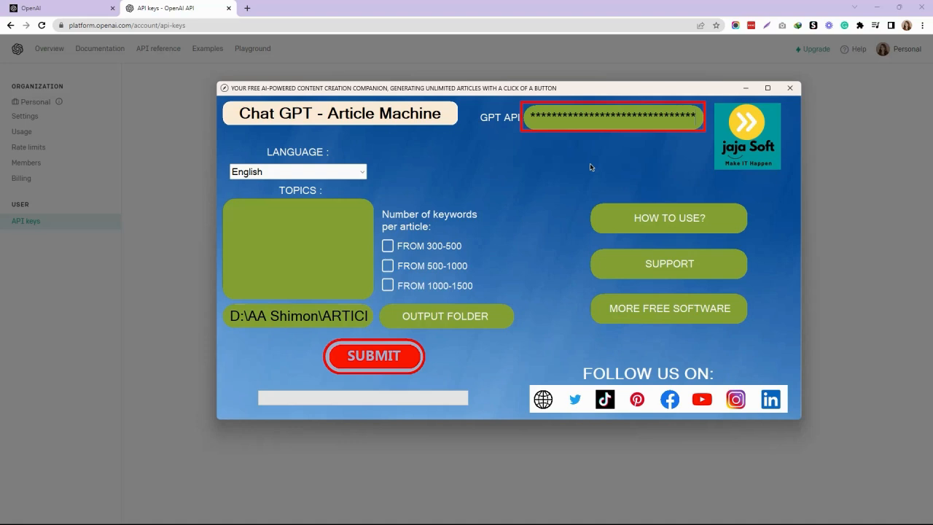